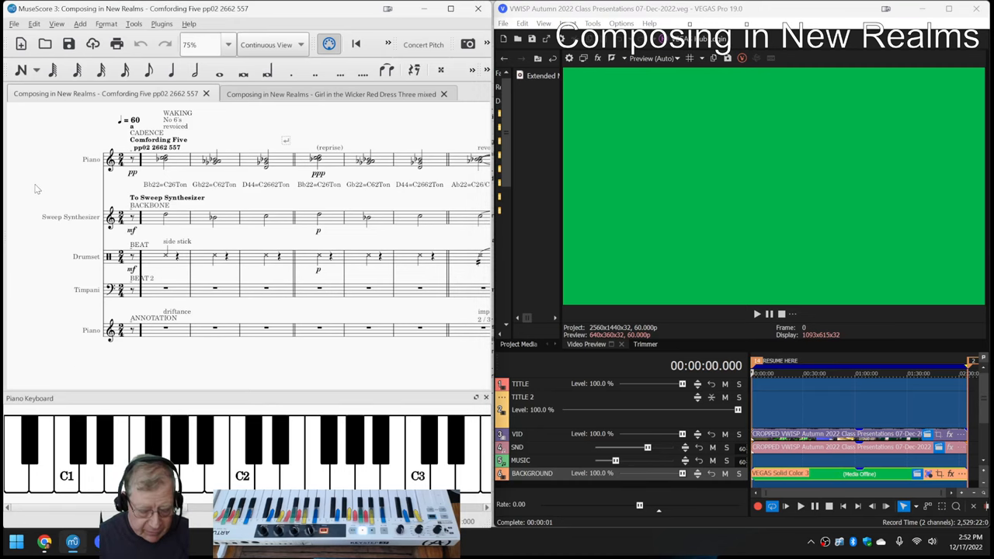
mouse_move(20, 222)
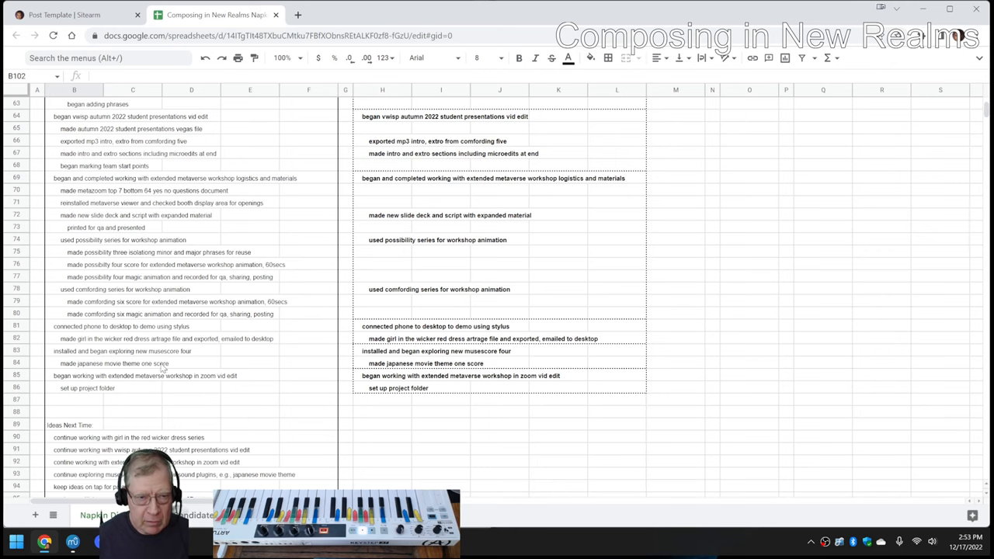
Step: Browse the Media Player library entries and select the phone-to-desktop stylus demo recording
scroll("up", 3)
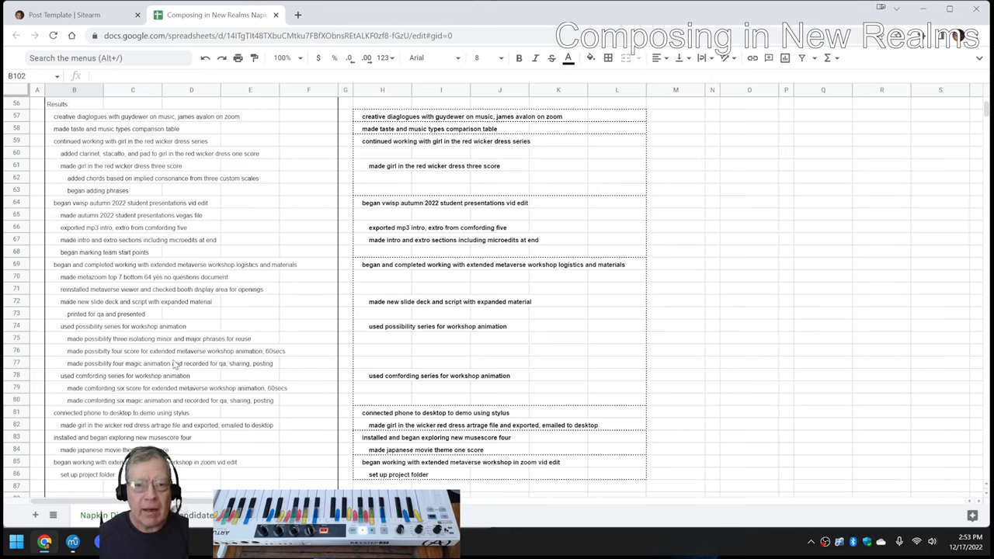
mouse_move(361, 106)
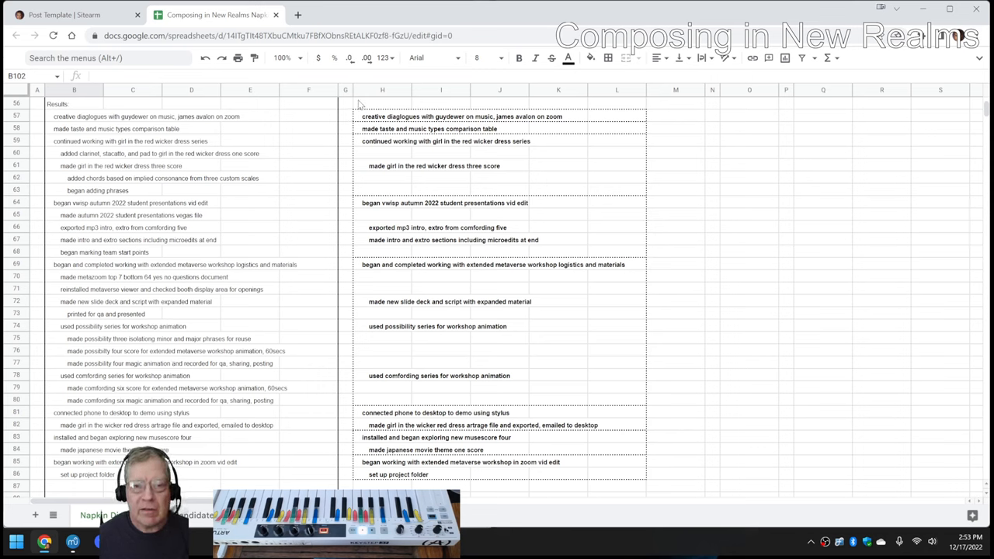
left_click(382, 115)
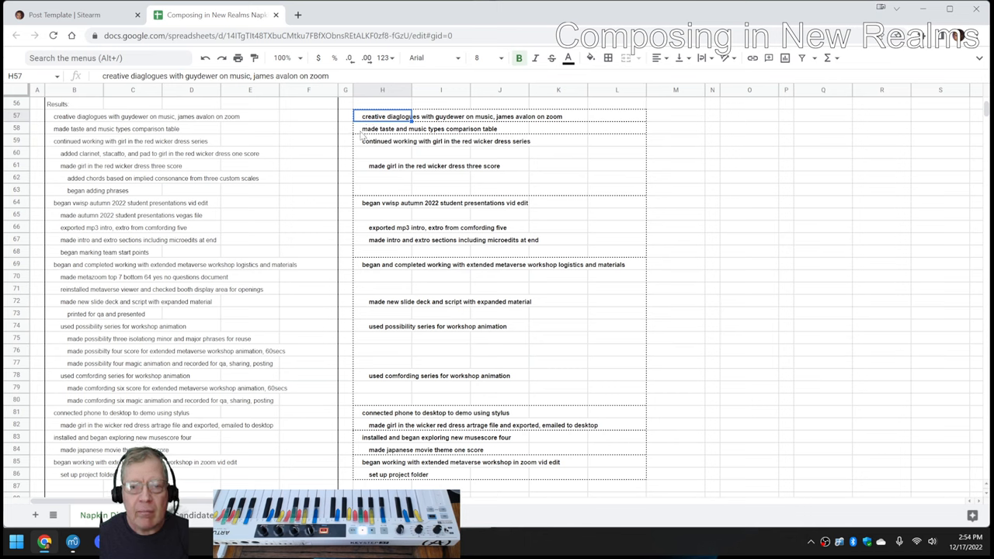
left_click(382, 140)
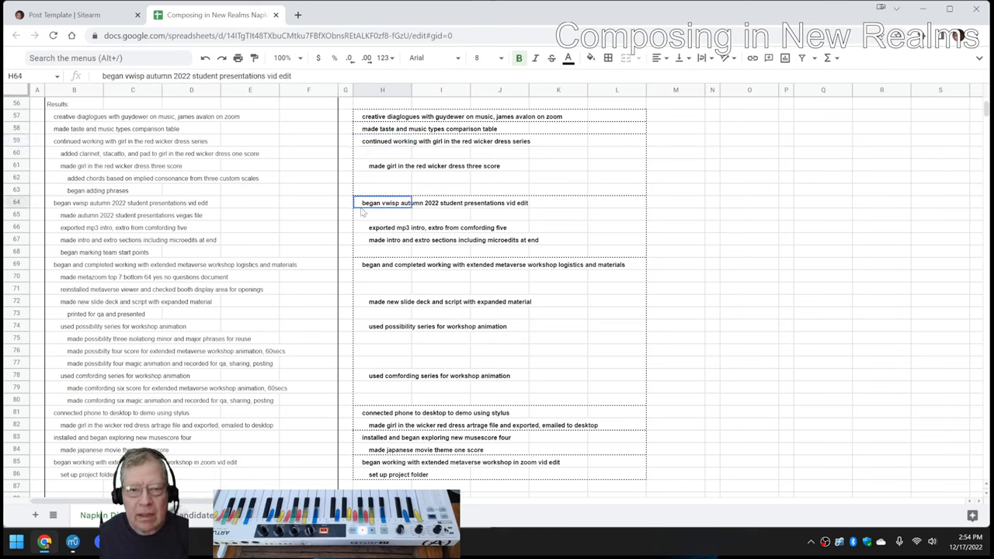
mouse_move(366, 264)
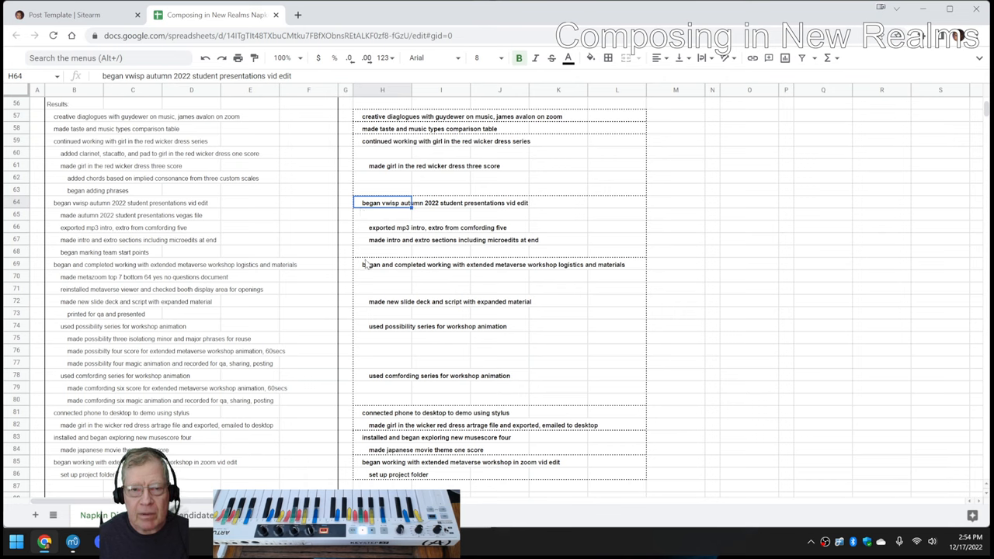
left_click(382, 277)
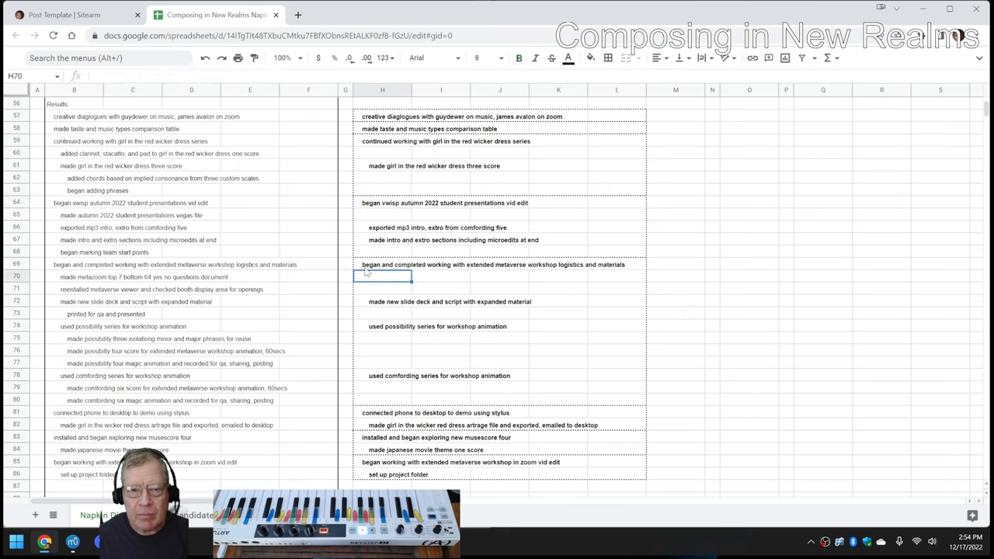
left_click(382, 264)
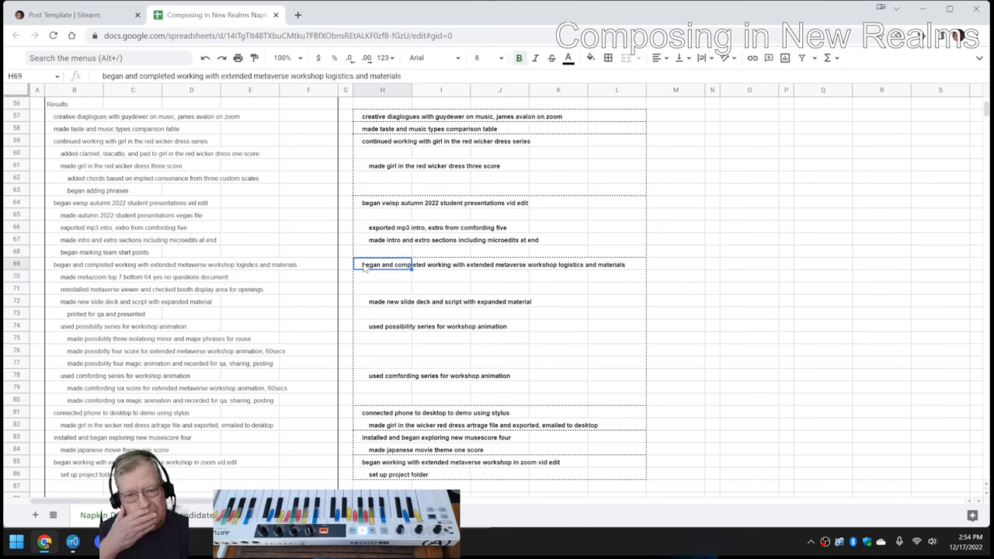
left_click(382, 413)
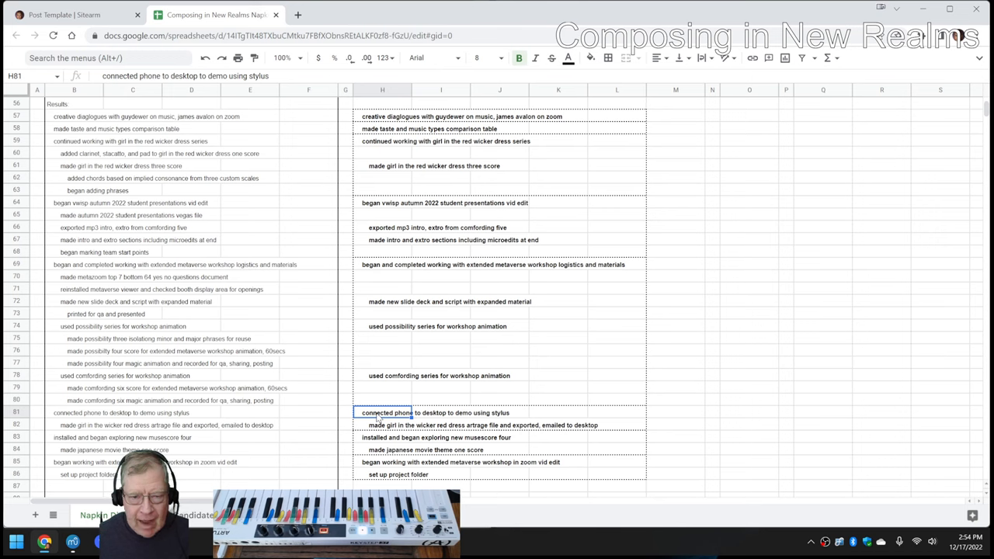
mouse_move(370, 441)
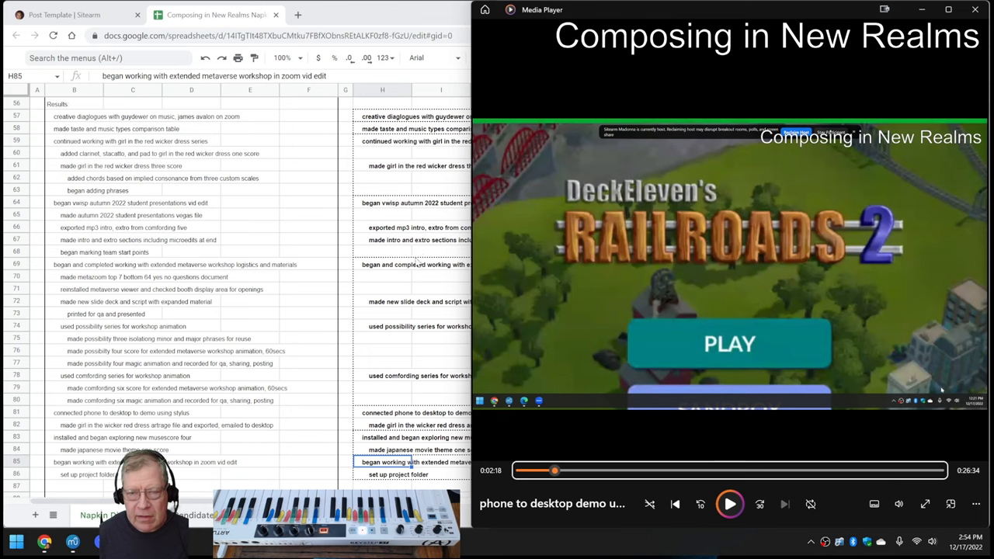
mouse_move(476, 278)
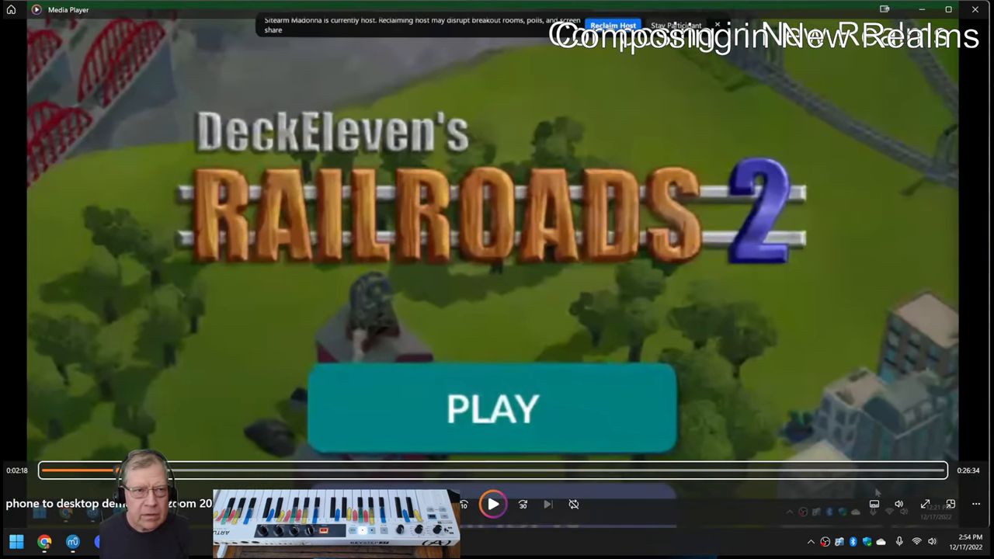
mouse_move(590, 270)
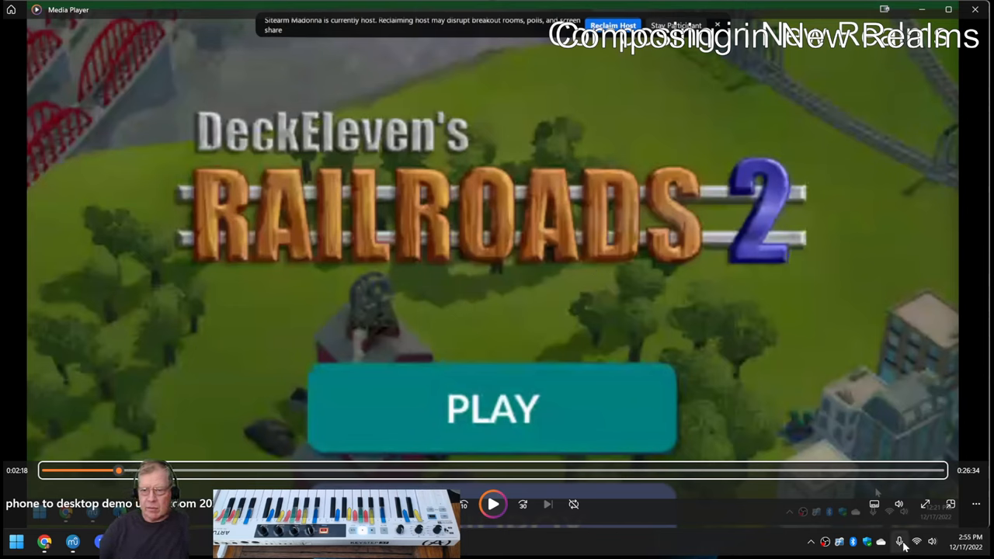
mouse_move(637, 387)
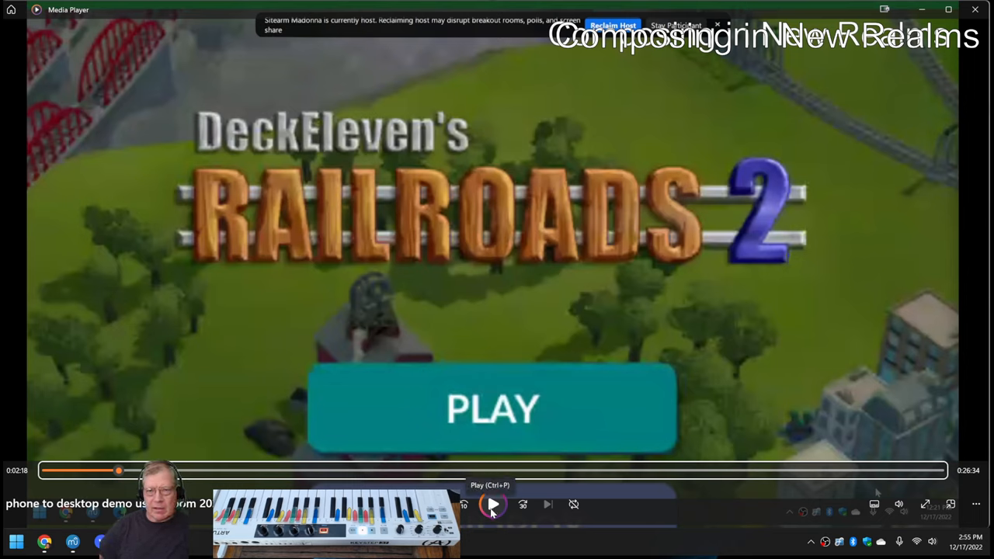
Step: Play the recording full screen from the Railroads 2 title screen and pause at the town map scene
left_click(492, 503)
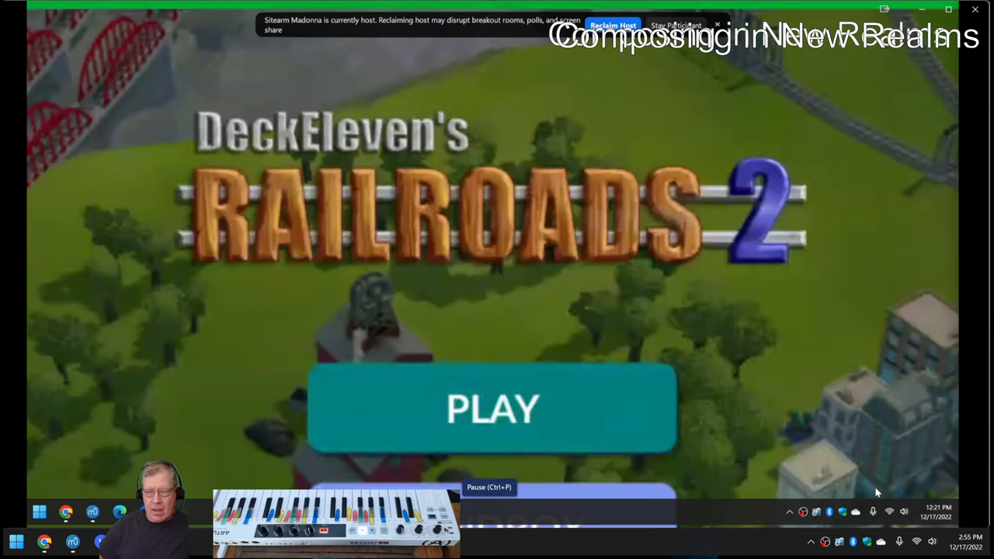
left_click(491, 407)
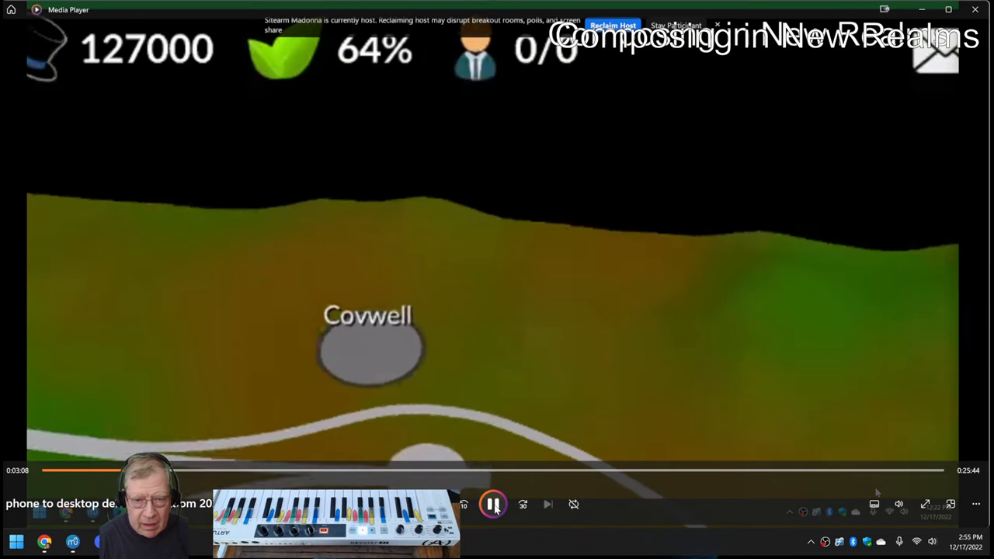
left_click(493, 503)
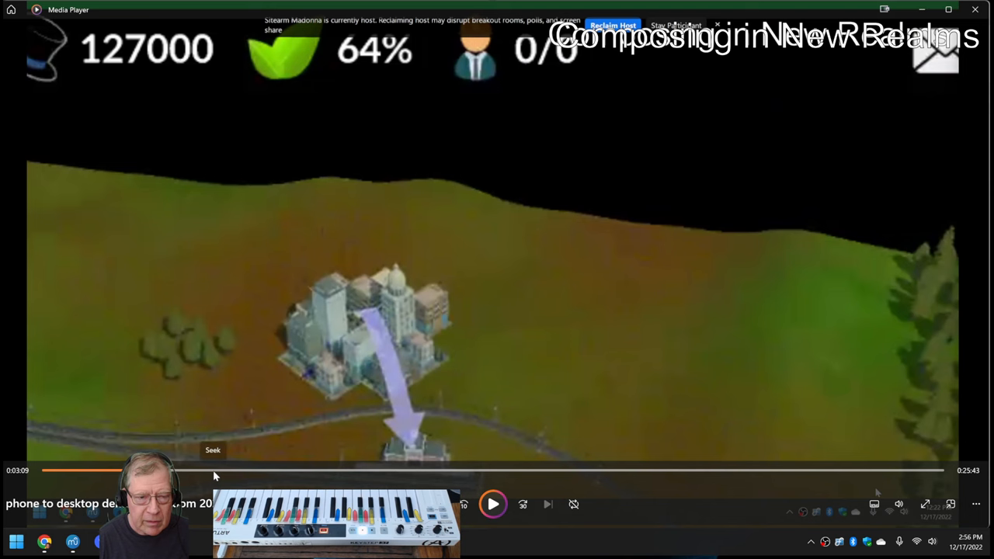
Step: Jump to about 5:29, watch the red stylus stroke being drawn, then pause
left_click(215, 471)
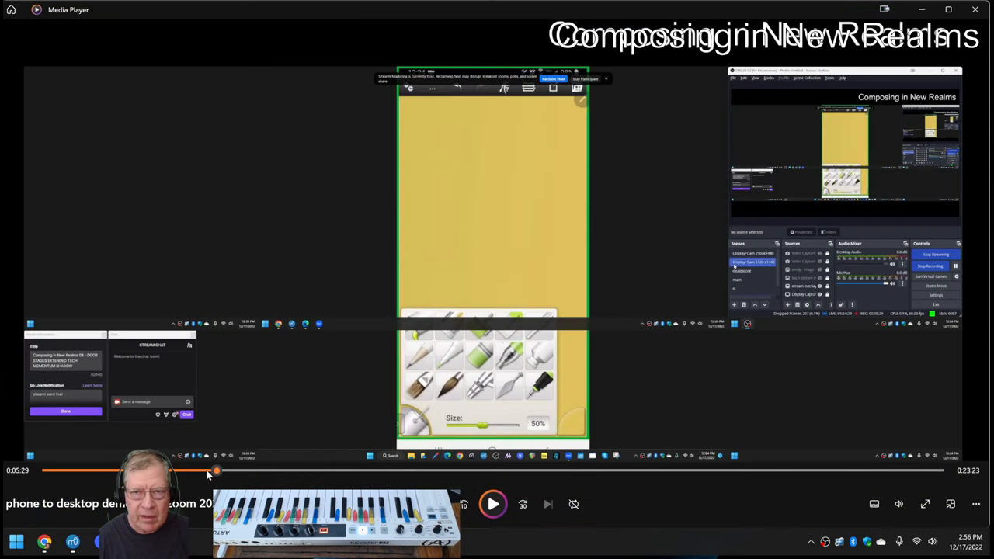
mouse_move(252, 298)
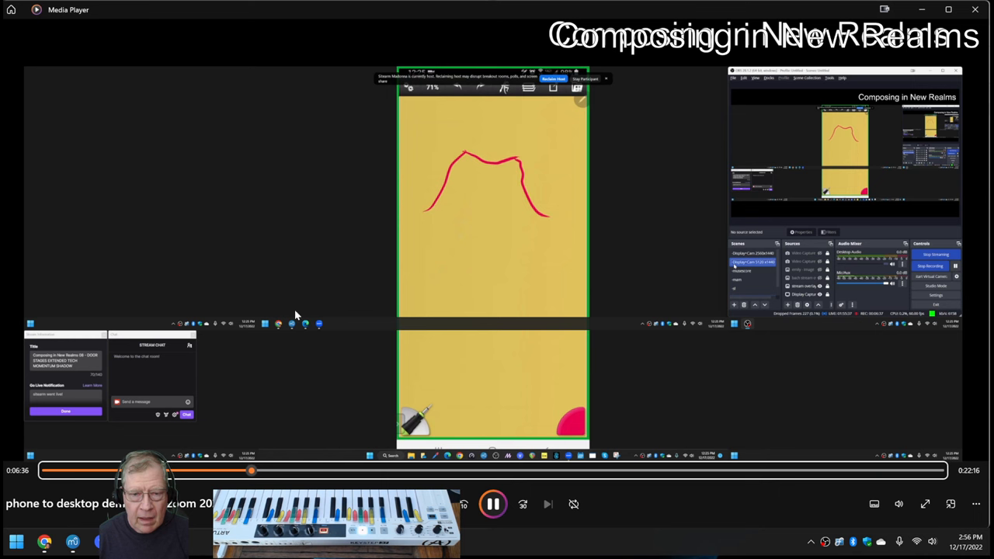
left_click(493, 503)
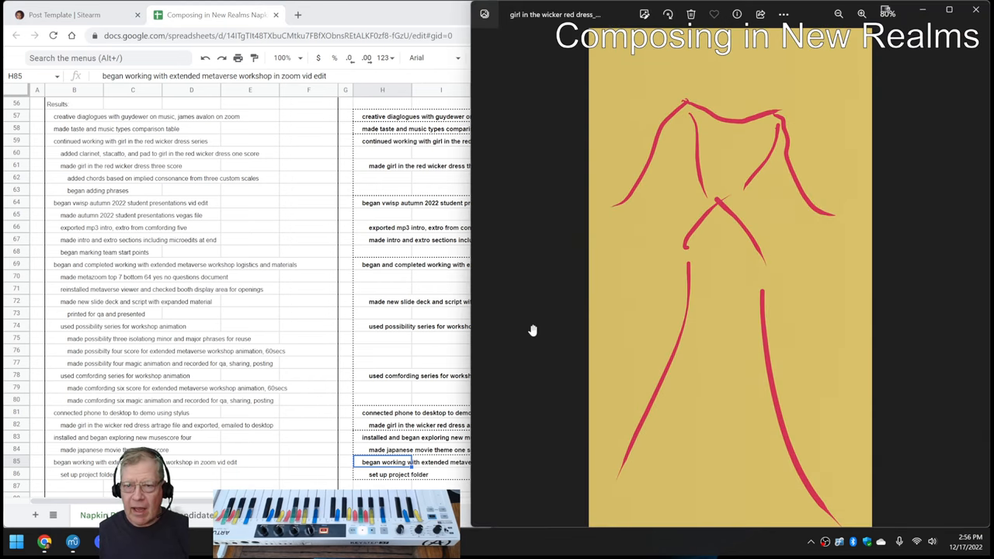
mouse_move(739, 236)
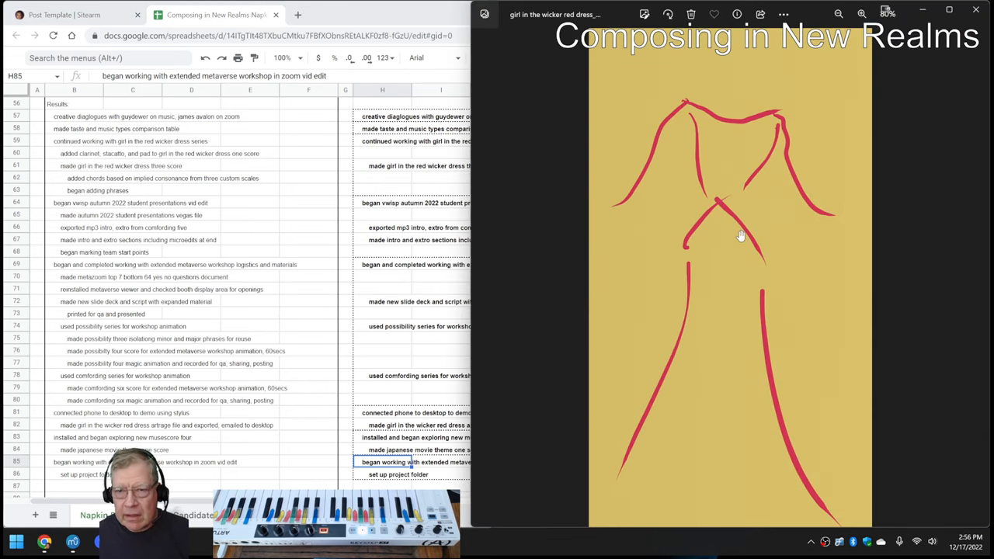
mouse_move(404, 286)
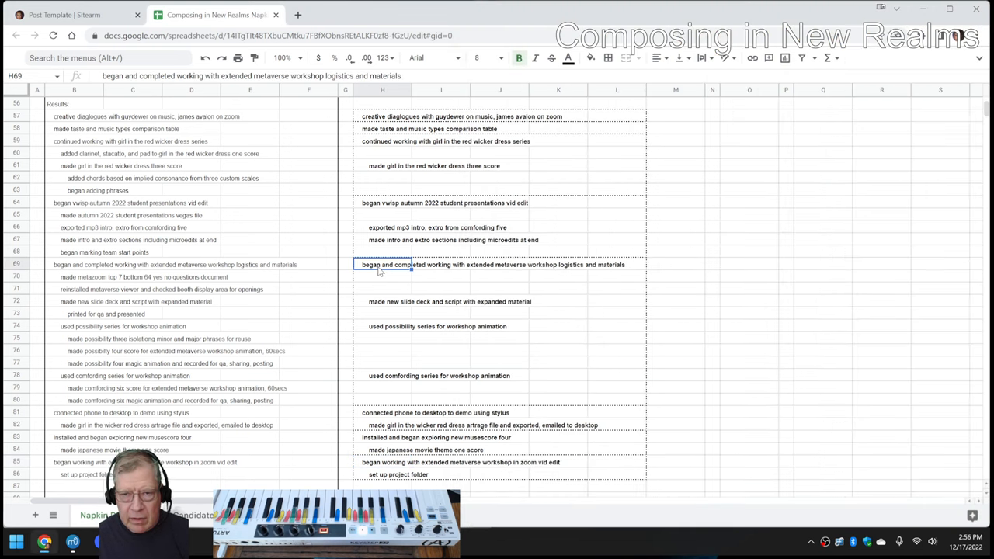
Step: Scroll through the stream log's Results entries on the red wicker dress score, then bring MuseScore forward
scroll("up", 3)
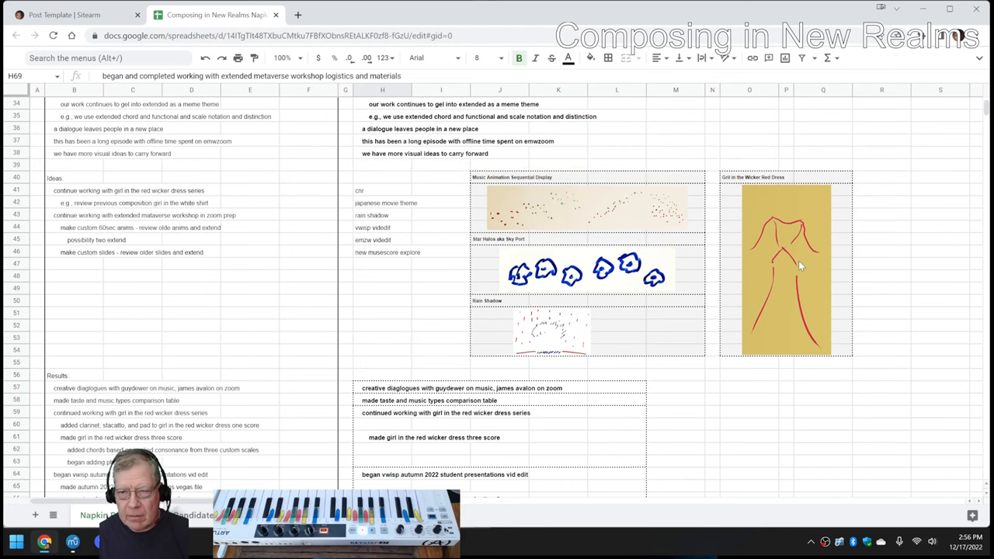
mouse_move(795, 249)
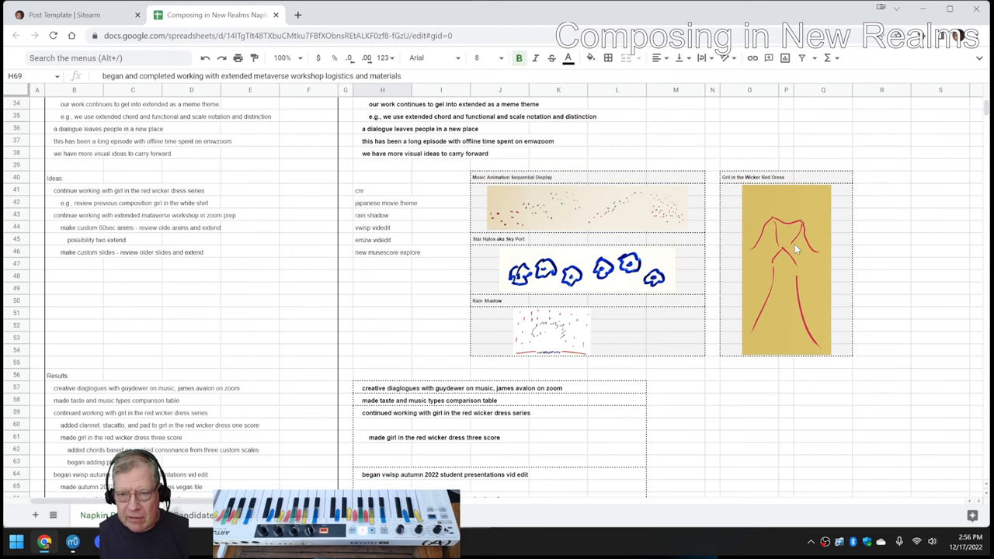
scroll("down", 3)
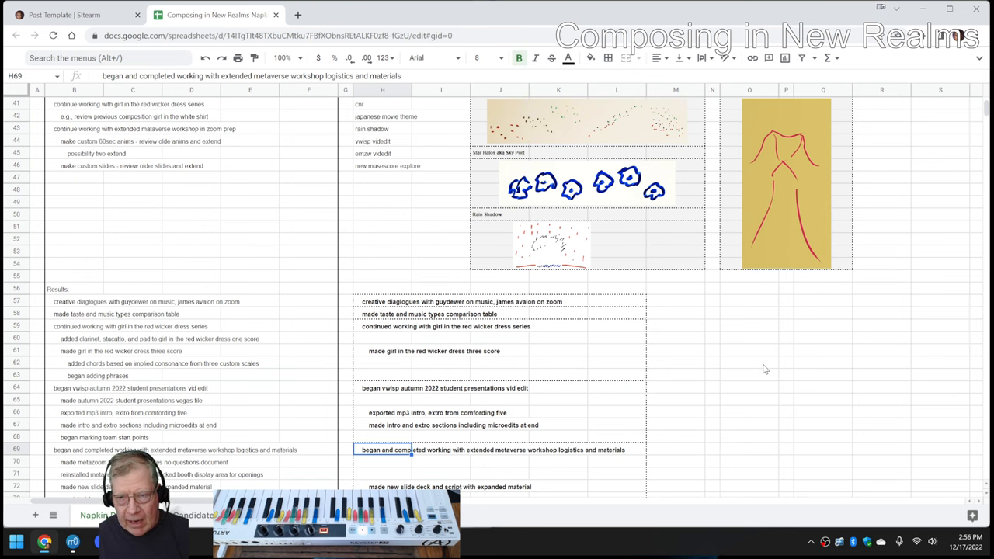
scroll("up", 3)
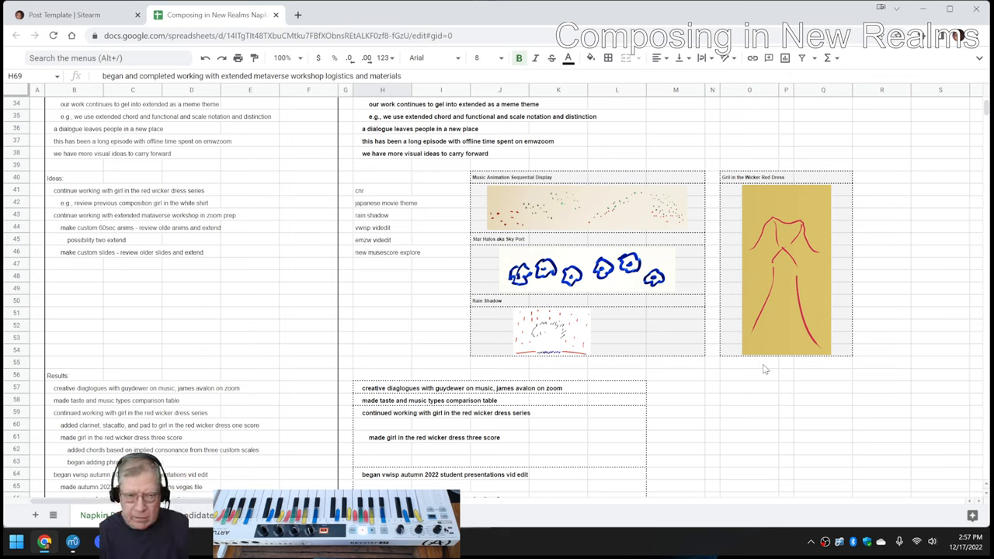
mouse_move(705, 374)
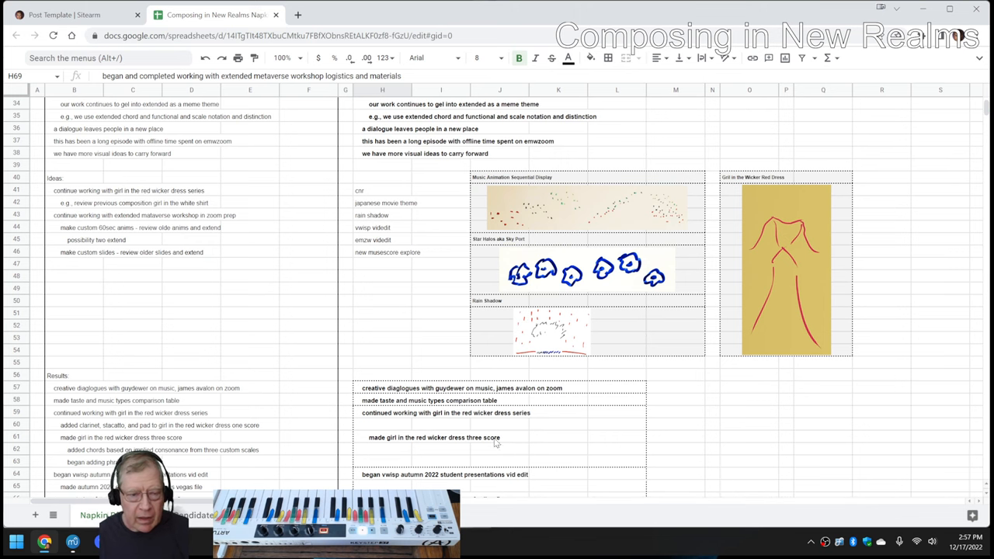
scroll("down", 3)
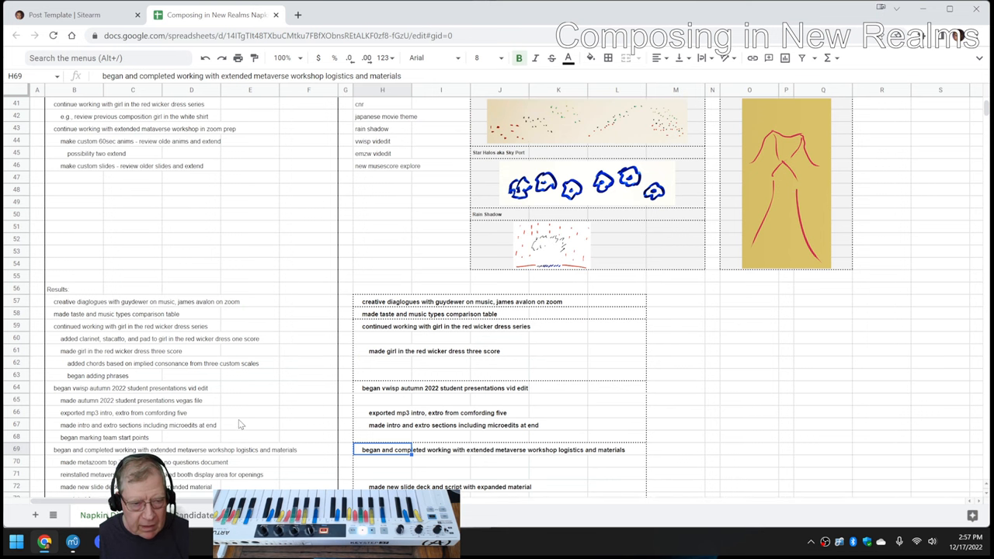
scroll("down", 3)
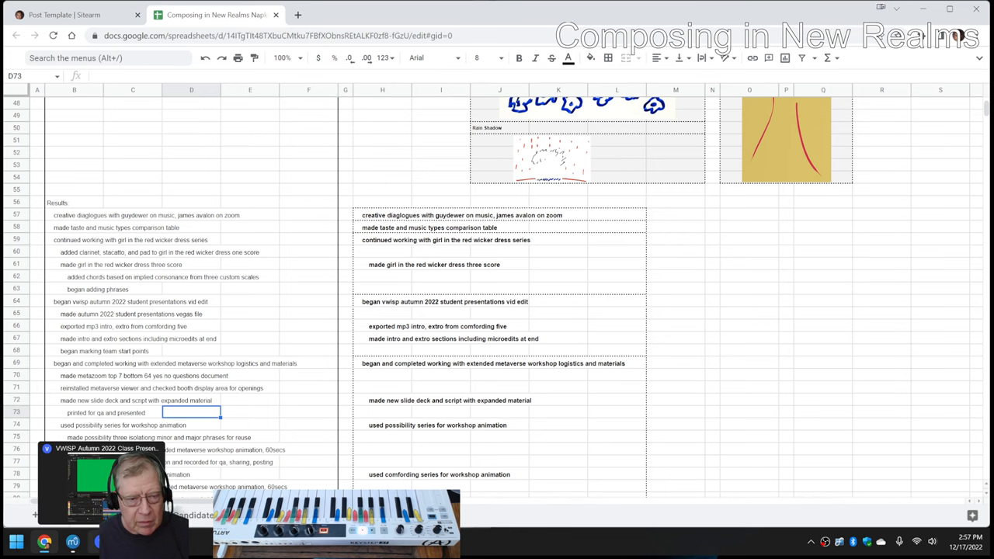
left_click(71, 540)
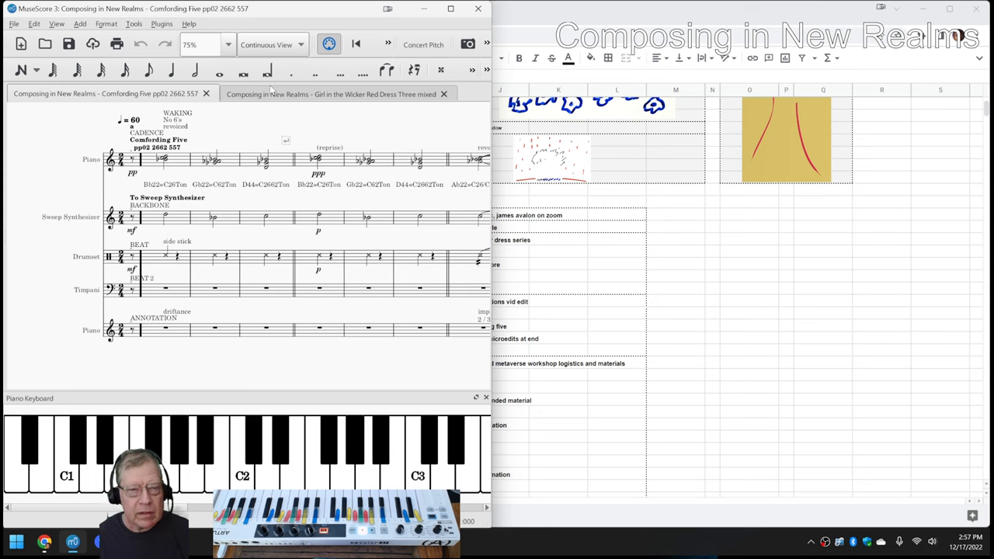
Step: Switch to the Girl in the Wicker Red Dress Three mixed score and play its opening section
left_click(330, 93)
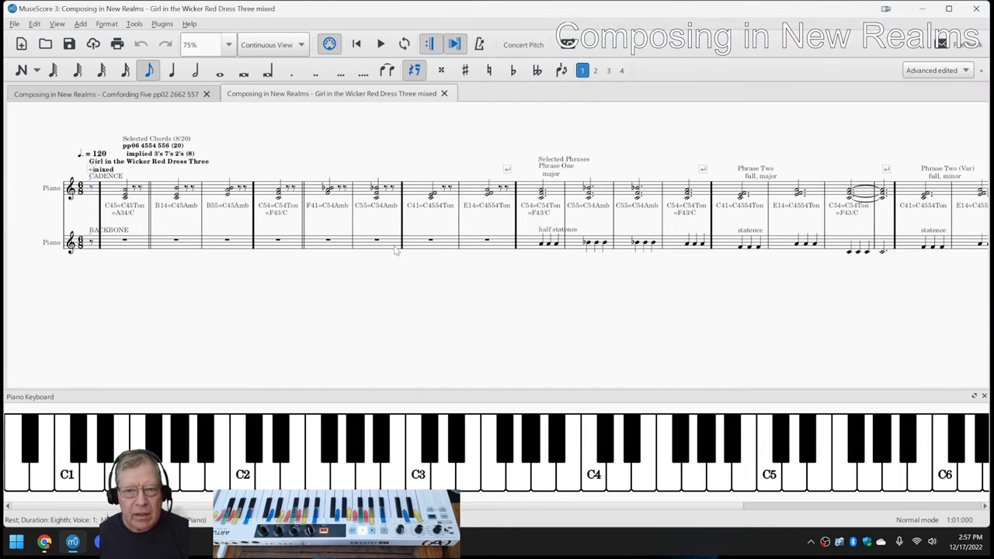
scroll("down", 3)
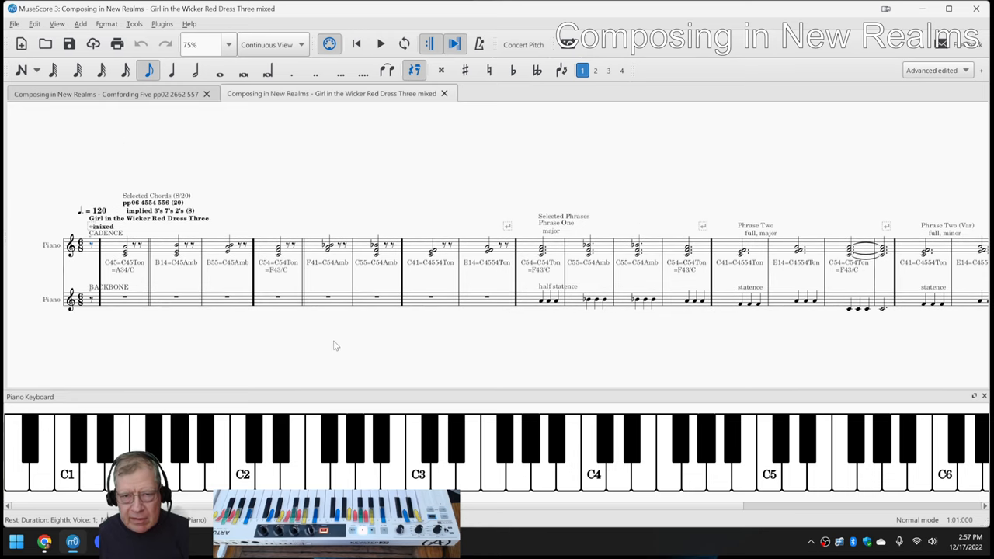
mouse_move(270, 320)
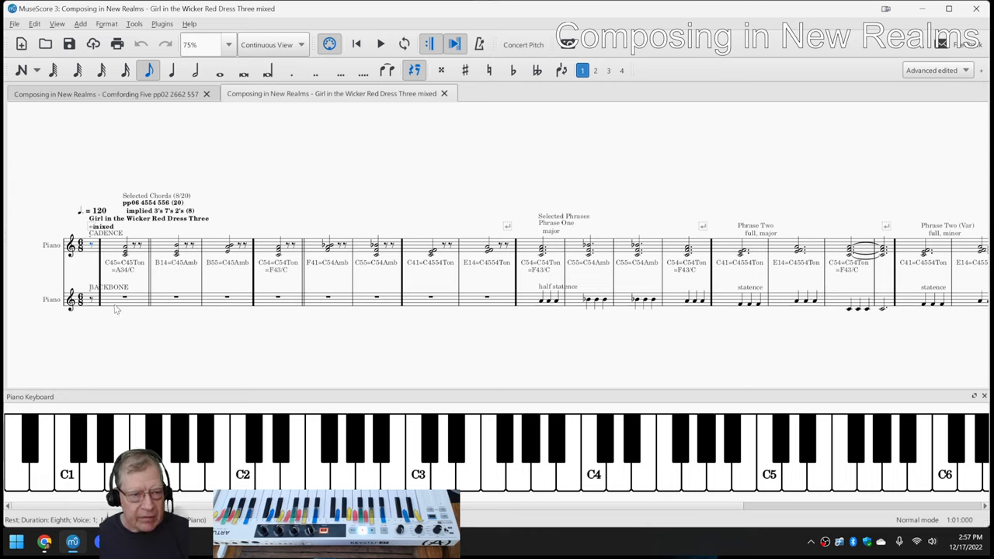
mouse_move(351, 351)
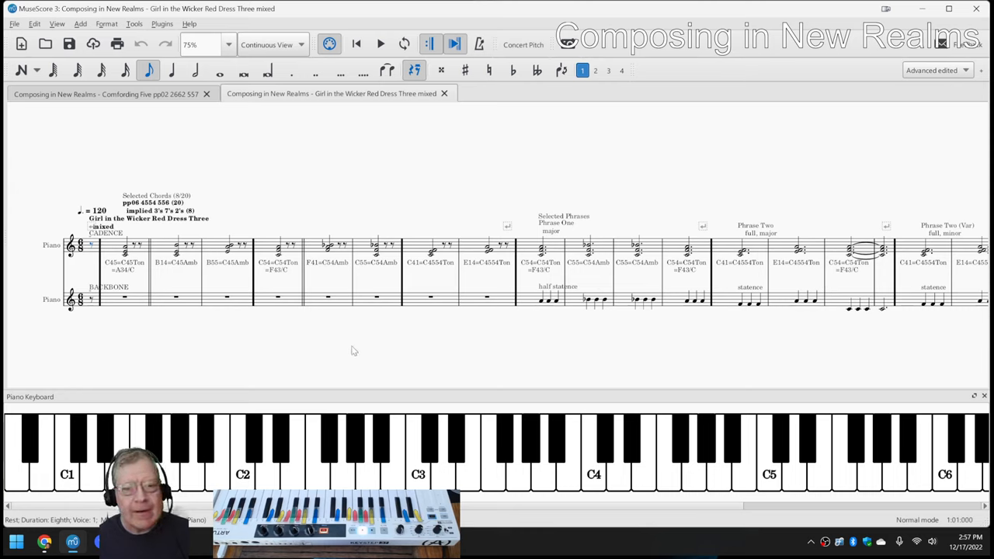
left_click(124, 298)
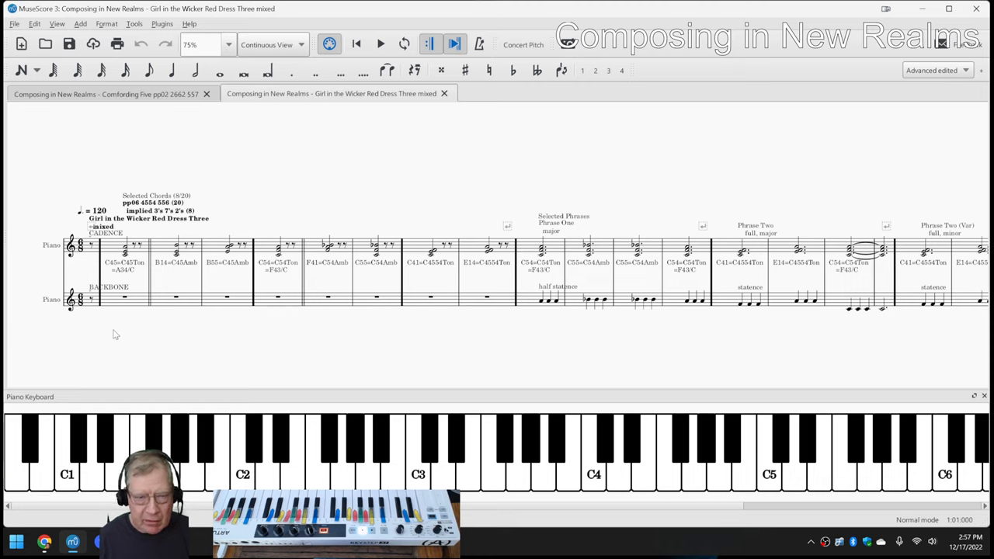
left_click(379, 44)
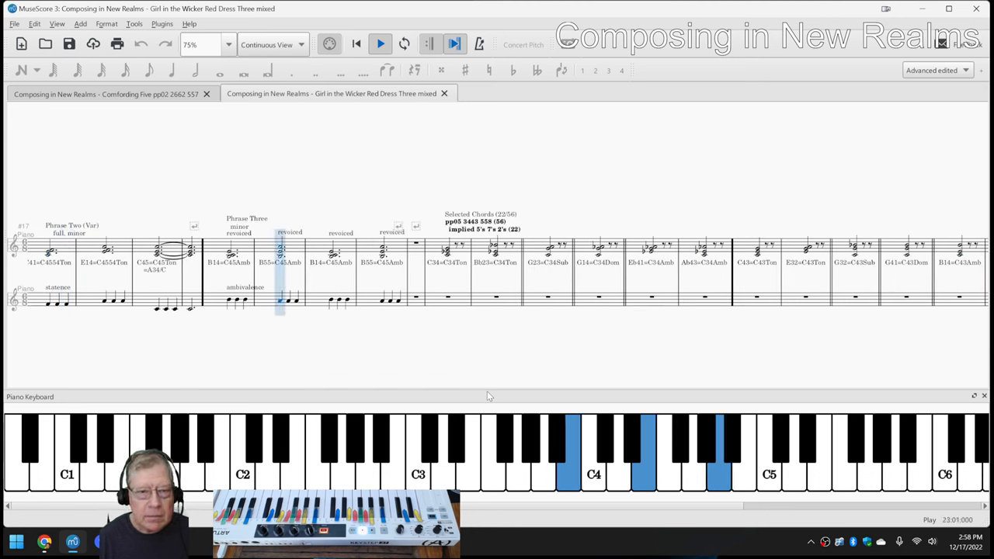
left_click(380, 256)
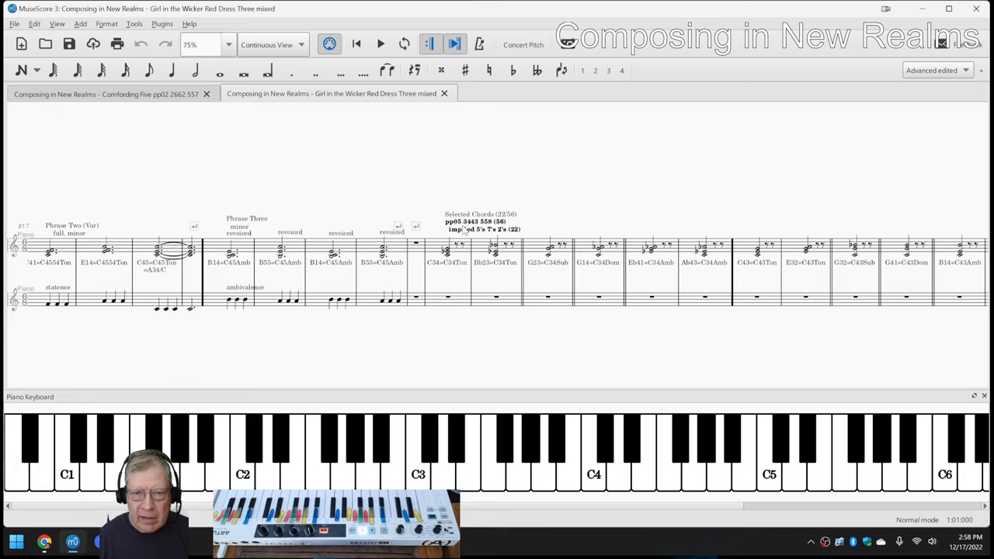
mouse_move(458, 311)
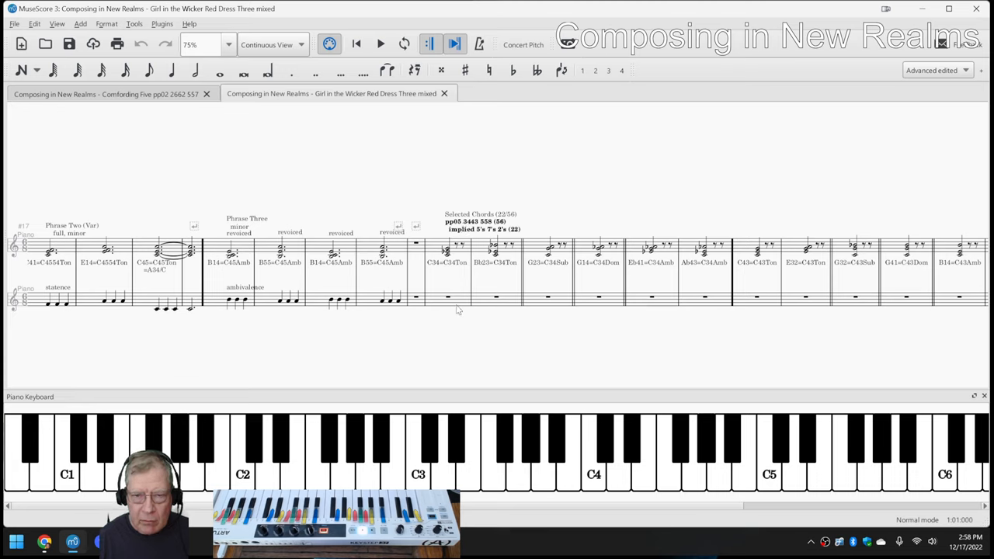
Step: Resume playback and stop it at the RESUME HERE marker
left_click(456, 298)
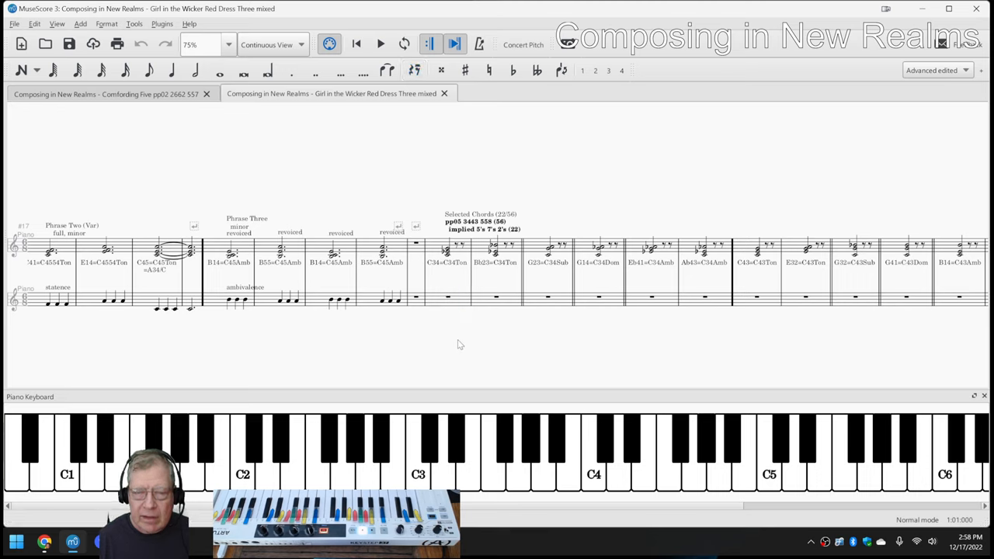
mouse_move(447, 348)
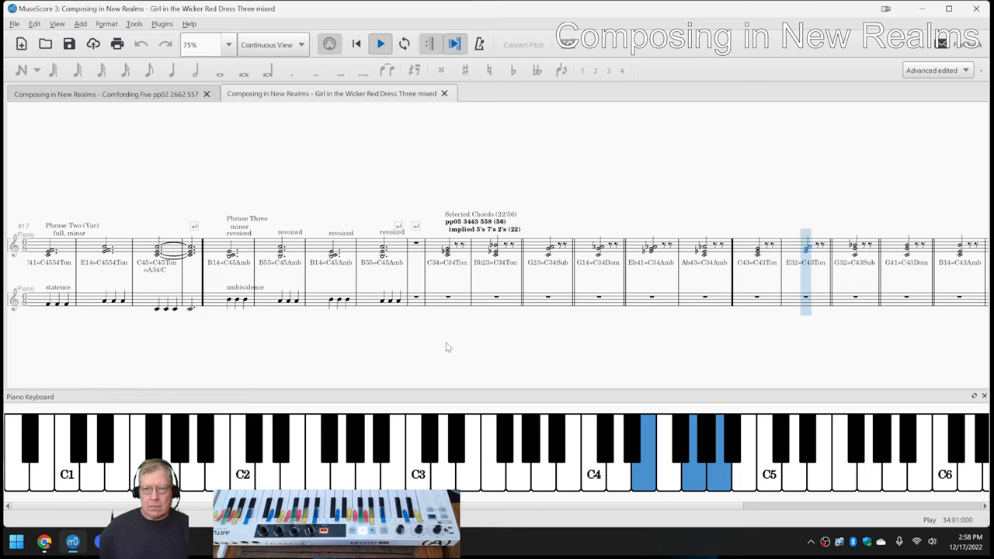
scroll("right", 3)
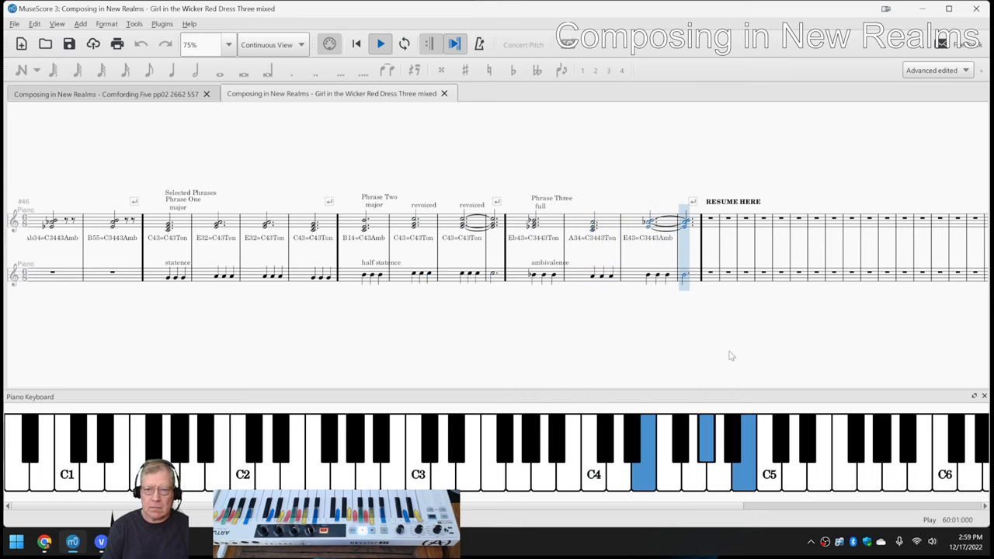
left_click(379, 44)
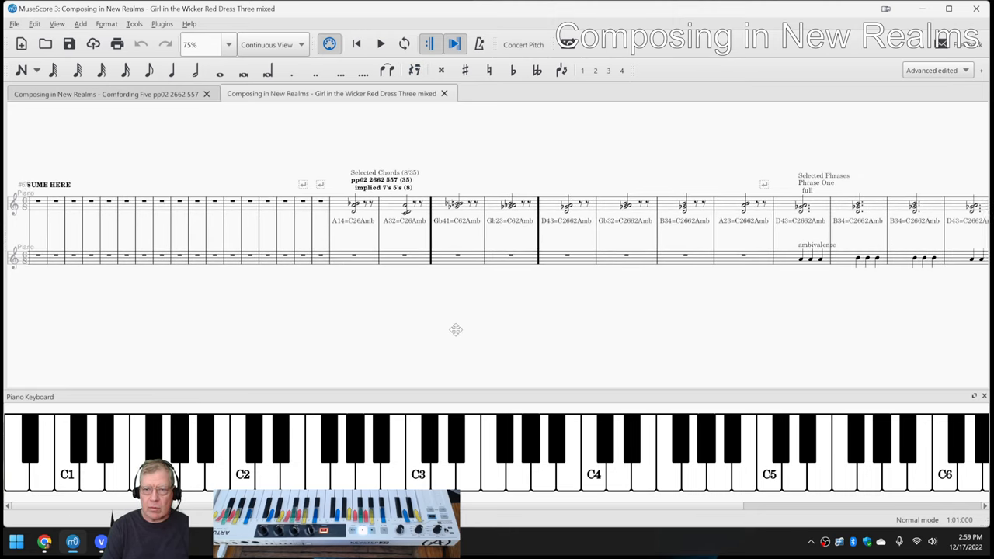
left_click(379, 44)
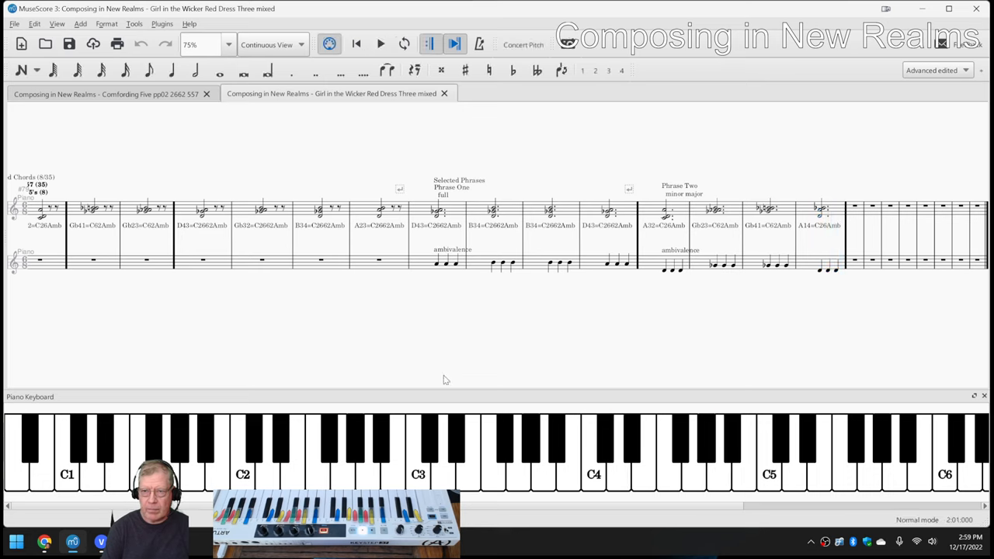
mouse_move(446, 388)
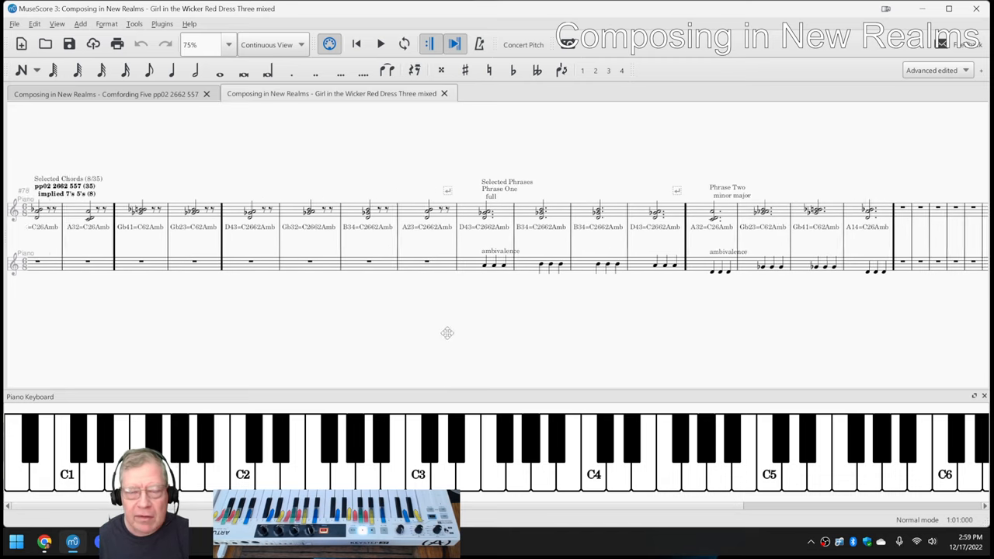
scroll("left", 3)
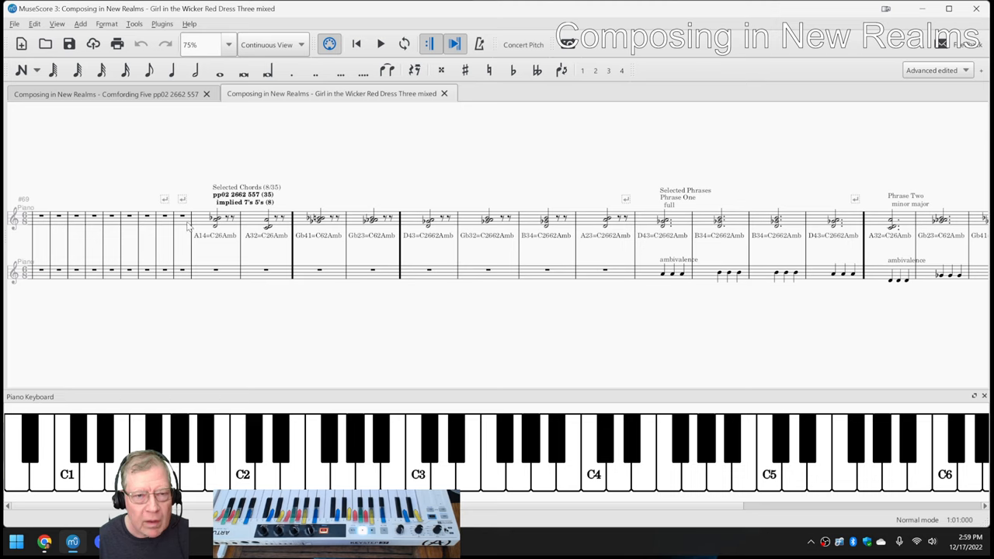
Step: Select the opening A14+C26Amh chord of the pp02 section to check it, then deselect
left_click(216, 217)
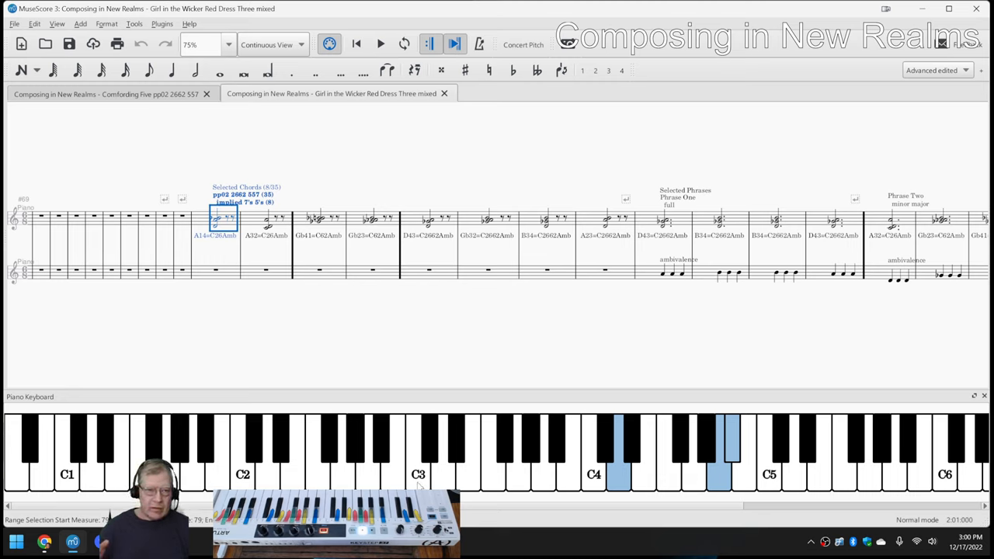
mouse_move(261, 301)
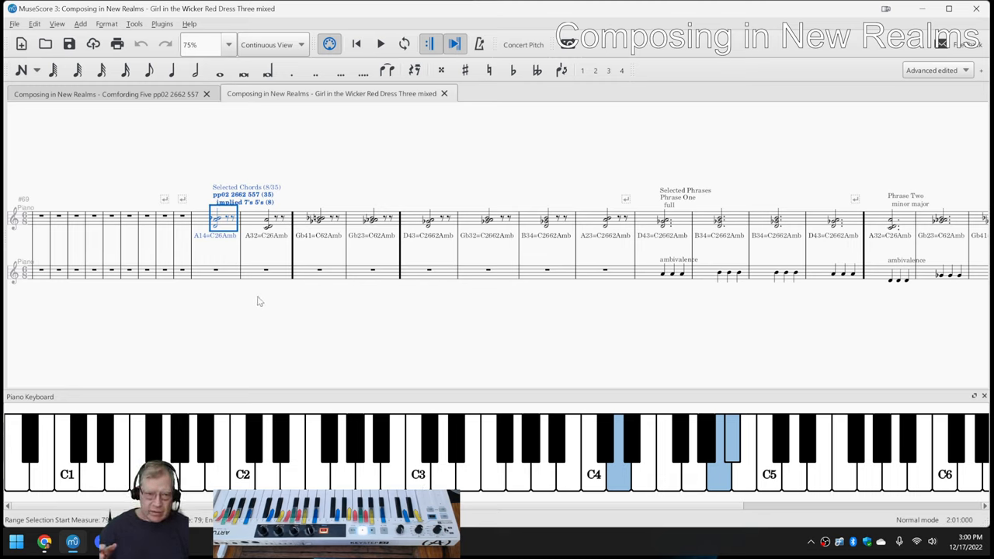
left_click(261, 302)
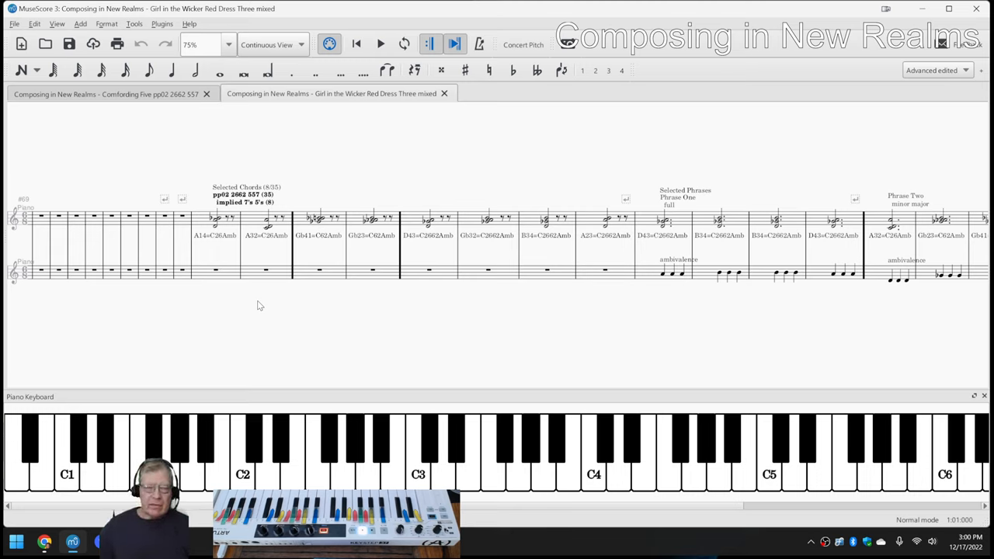
mouse_move(258, 324)
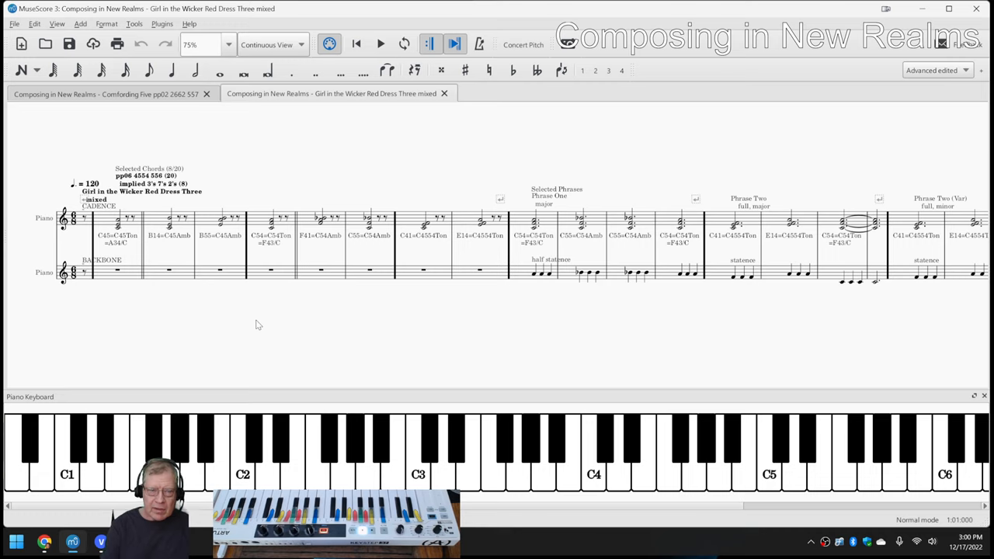
mouse_move(253, 332)
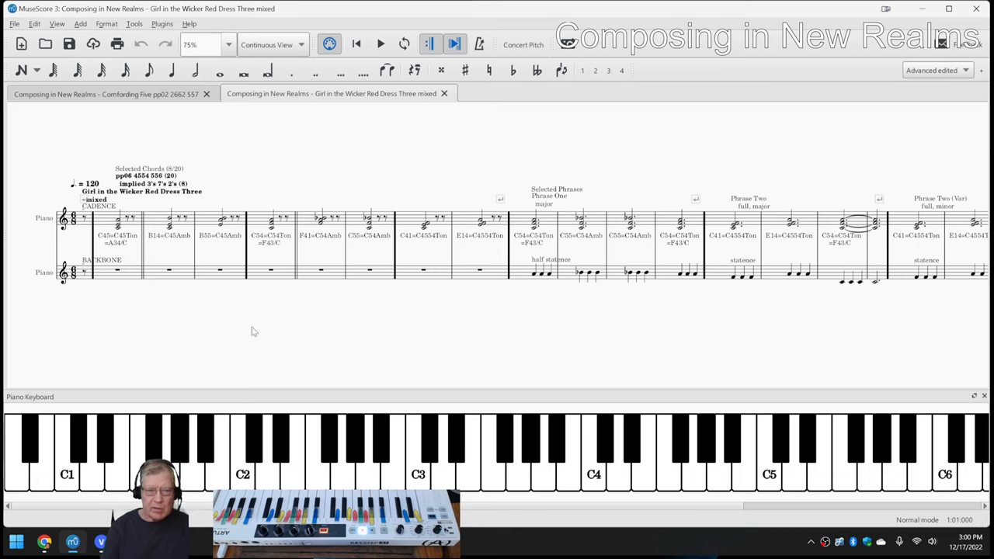
mouse_move(54, 544)
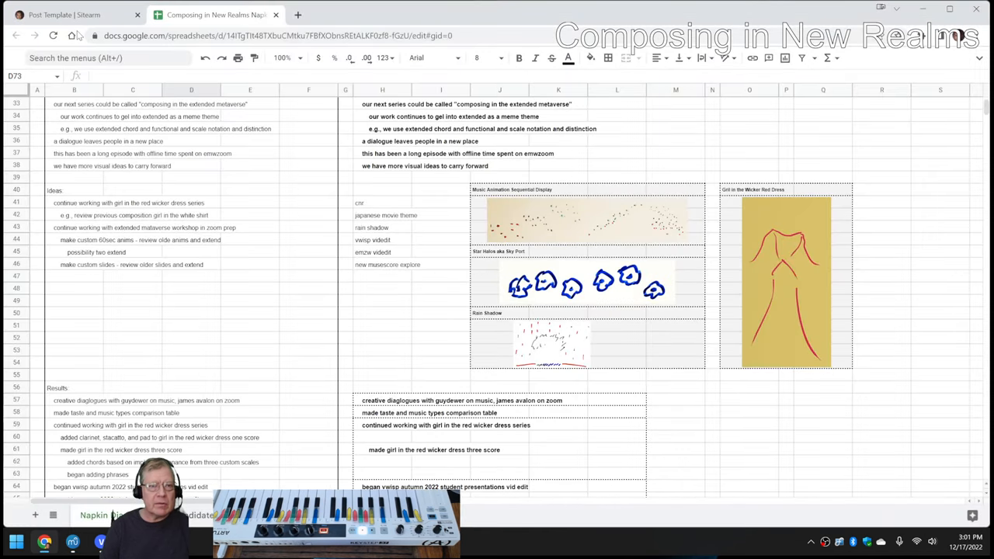
Step: From the blog's links reach Google Drive and open the Extended Metaverse Workshop OSCC 2022 folder
left_click(70, 15)
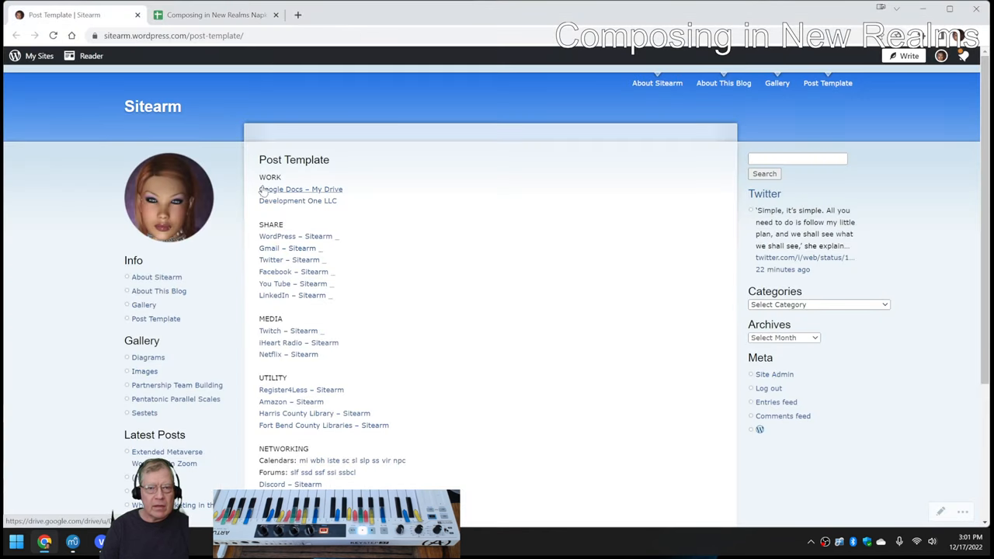
left_click(300, 189)
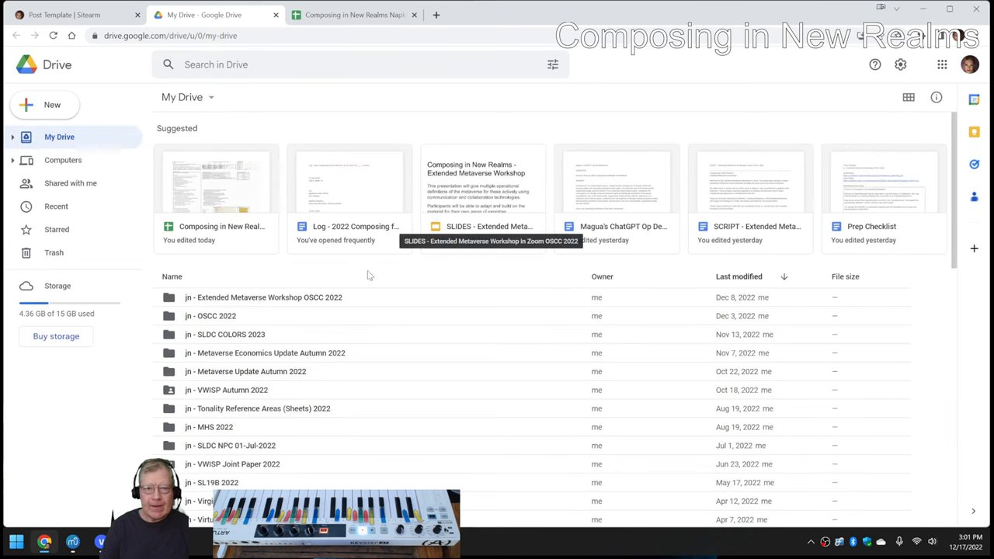
left_click(263, 296)
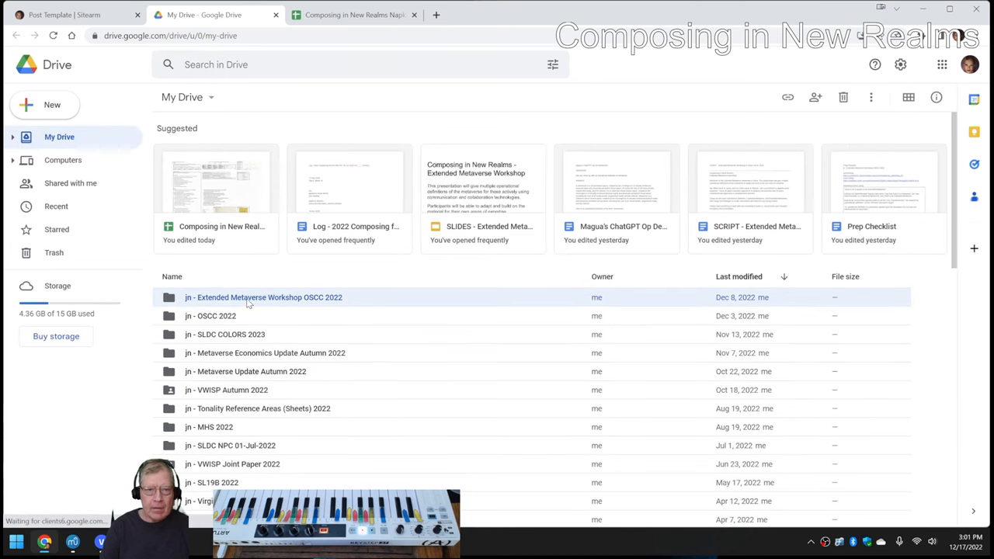
double_click(262, 296)
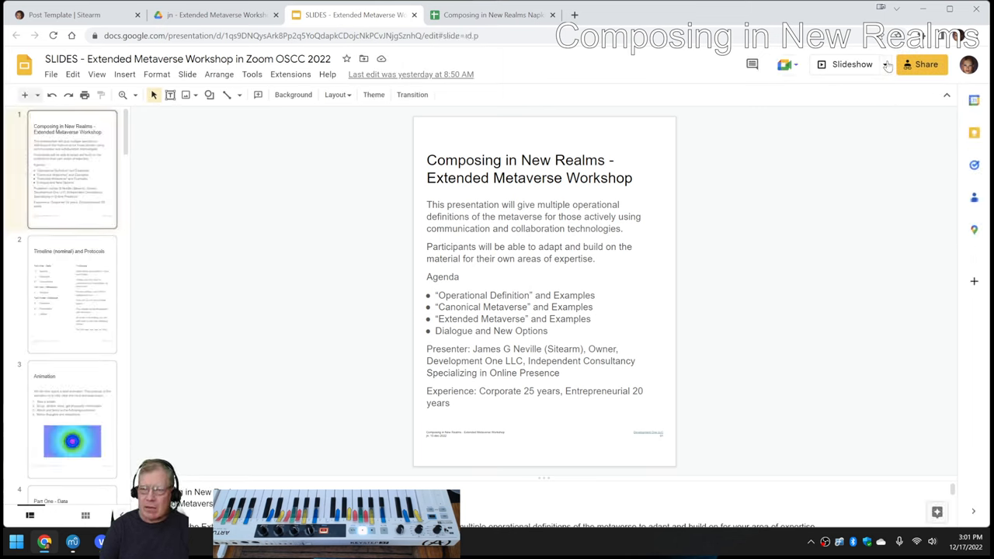
Step: Try the full-screen slideshow briefly, exit it, and reopen the Slideshow start options
left_click(885, 65)
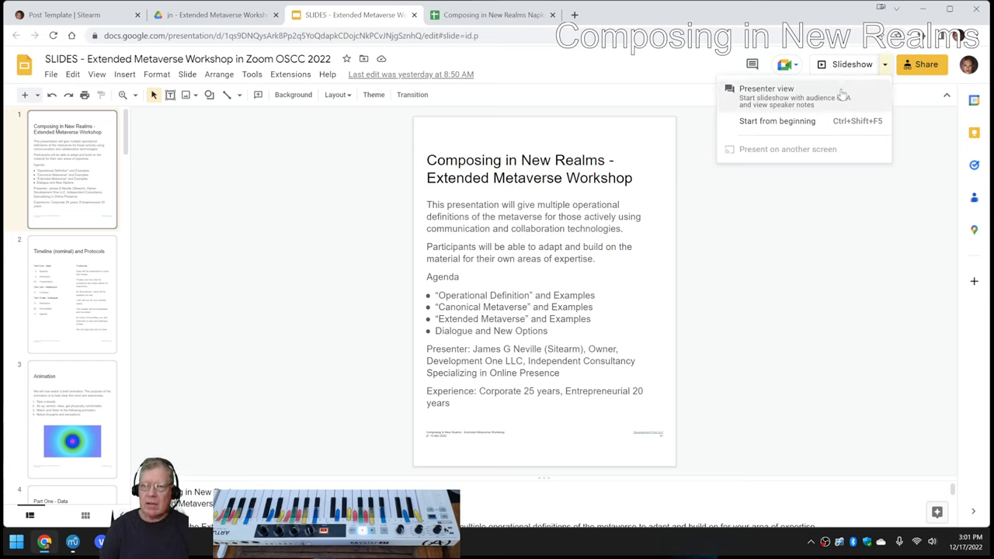
mouse_move(839, 99)
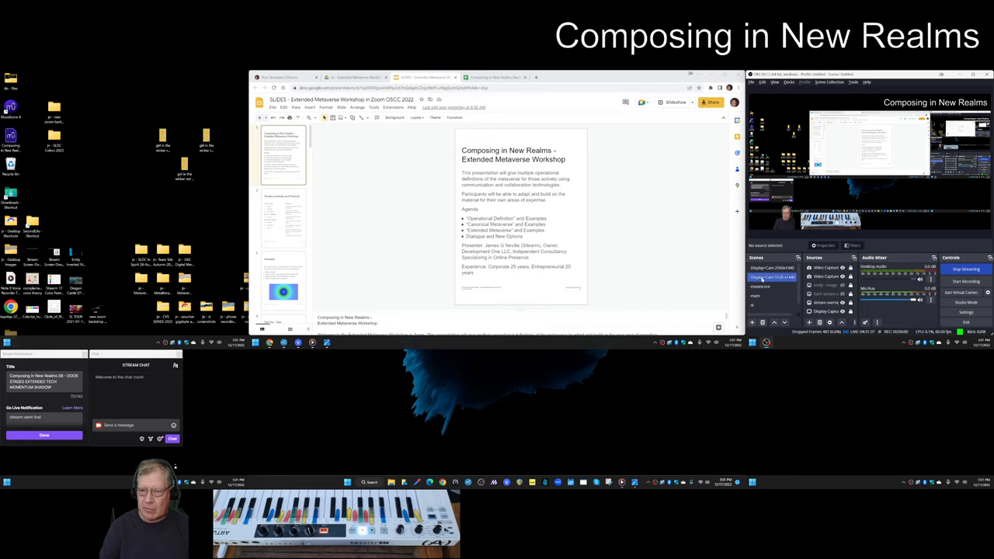
left_click(771, 276)
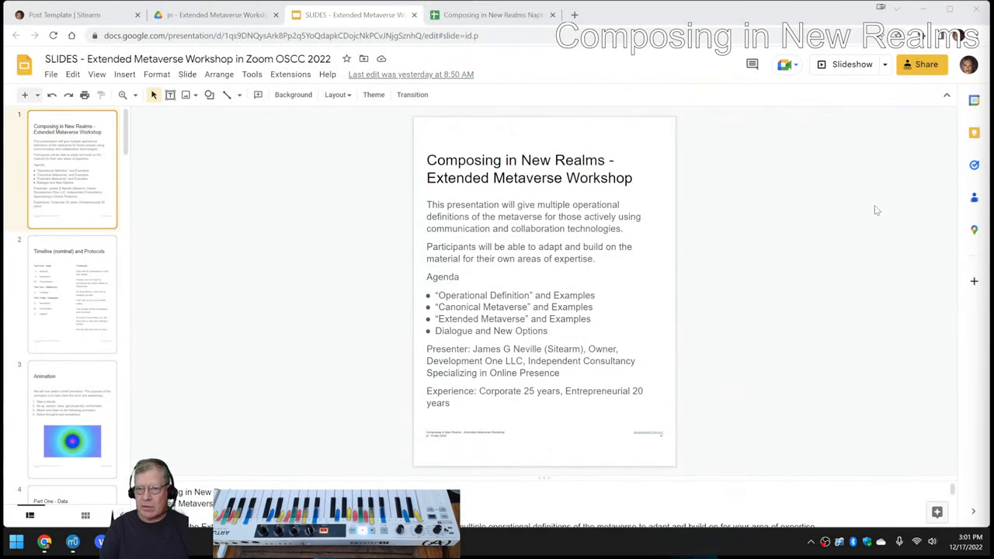
left_click(851, 64)
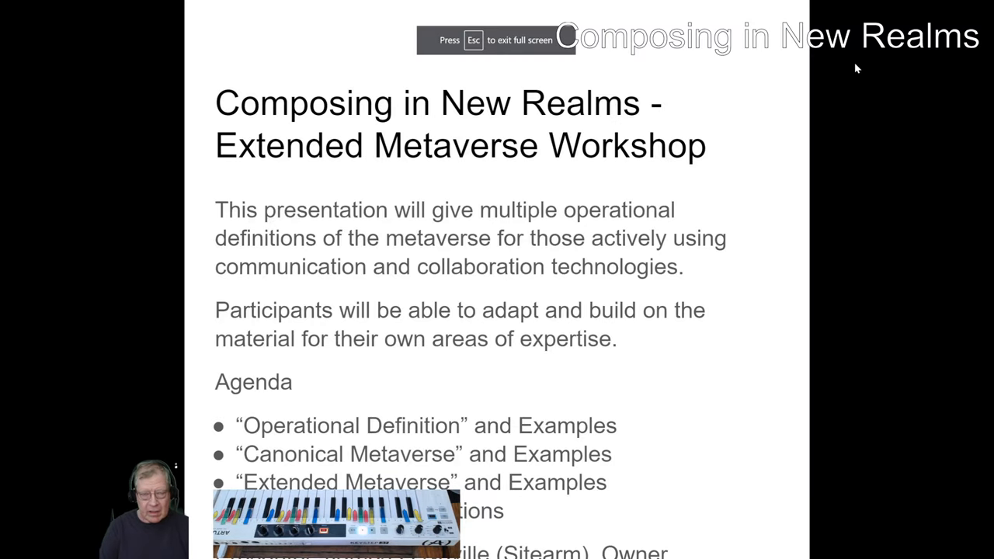
key("Escape")
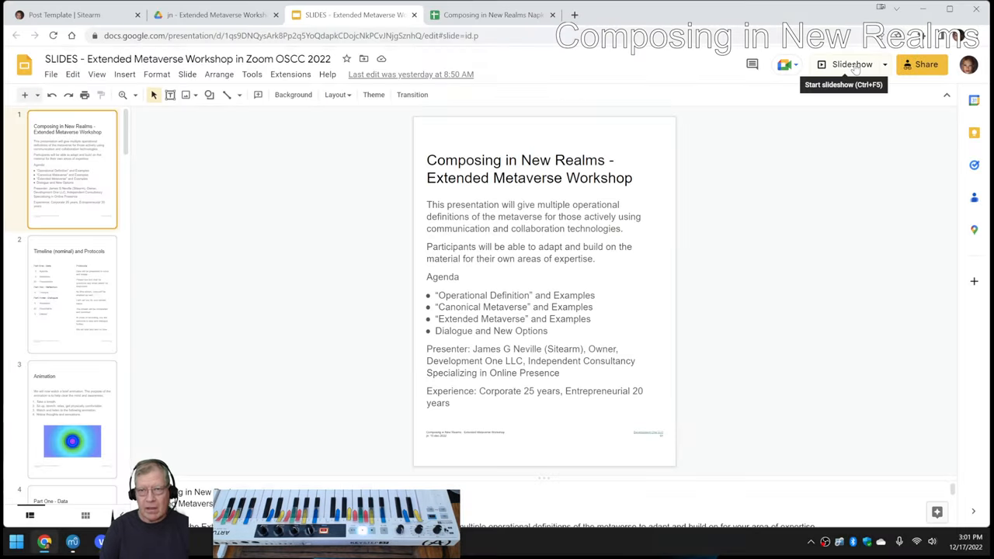
left_click(885, 65)
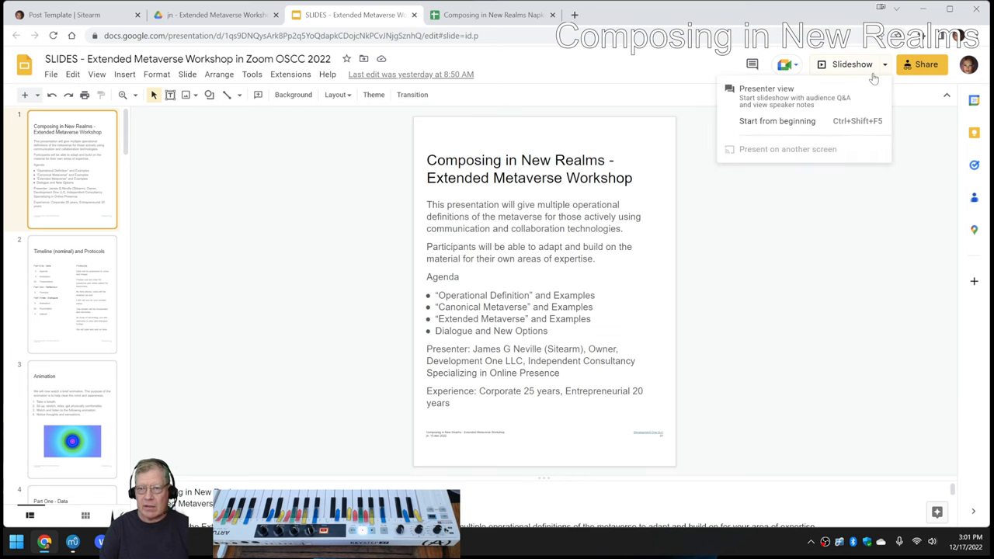
Step: Present the workshop deck through the Animation slide, then return to the stream log spreadsheet
left_click(776, 122)
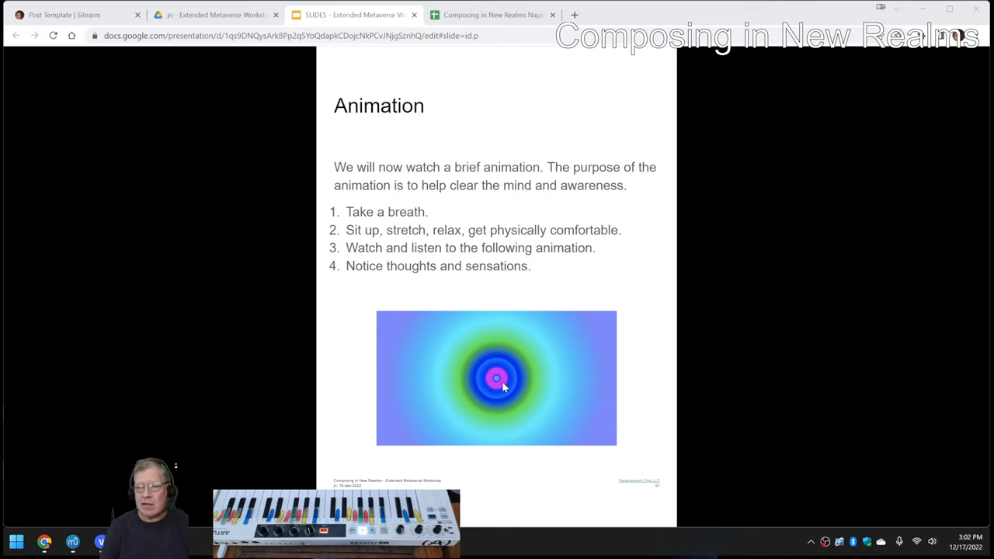
mouse_move(396, 394)
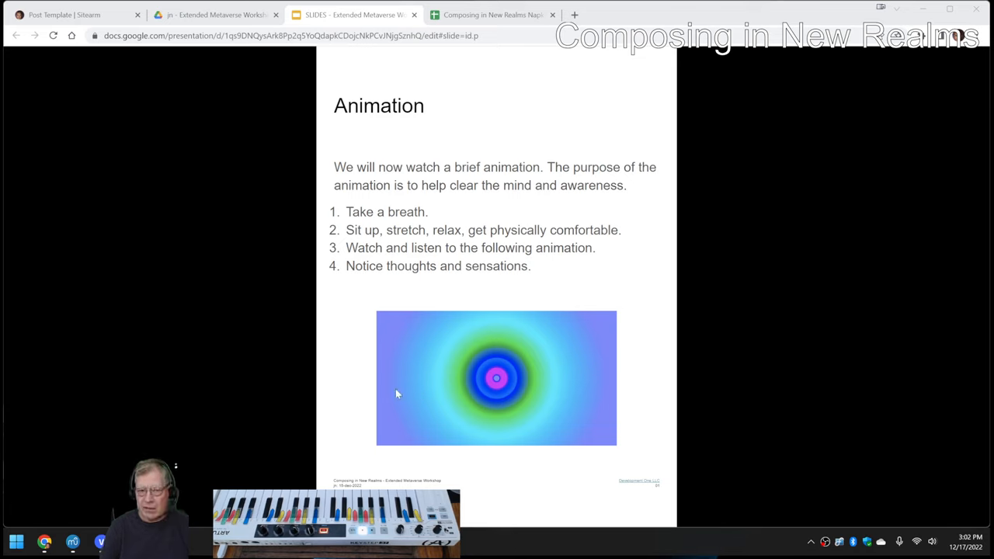
mouse_move(360, 373)
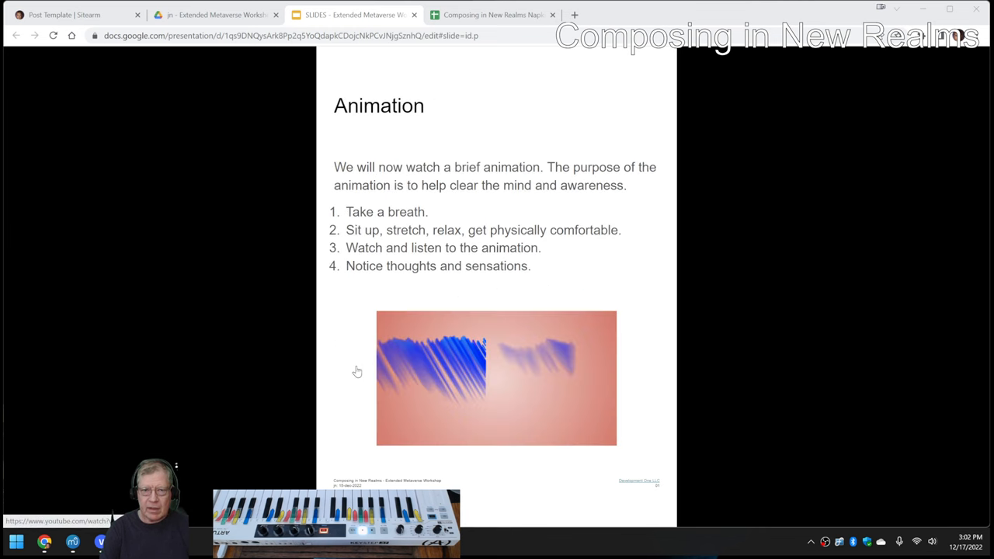
mouse_move(438, 354)
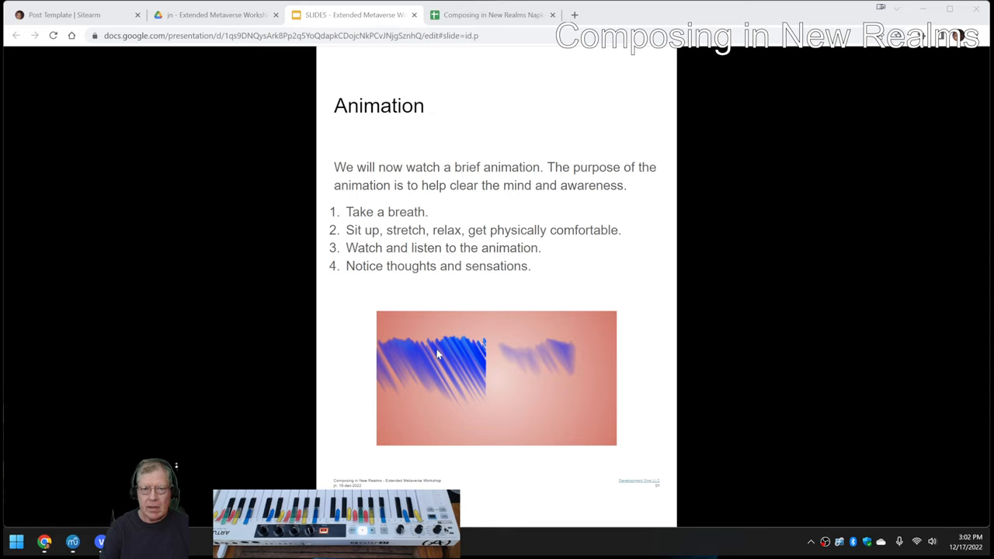
mouse_move(422, 338)
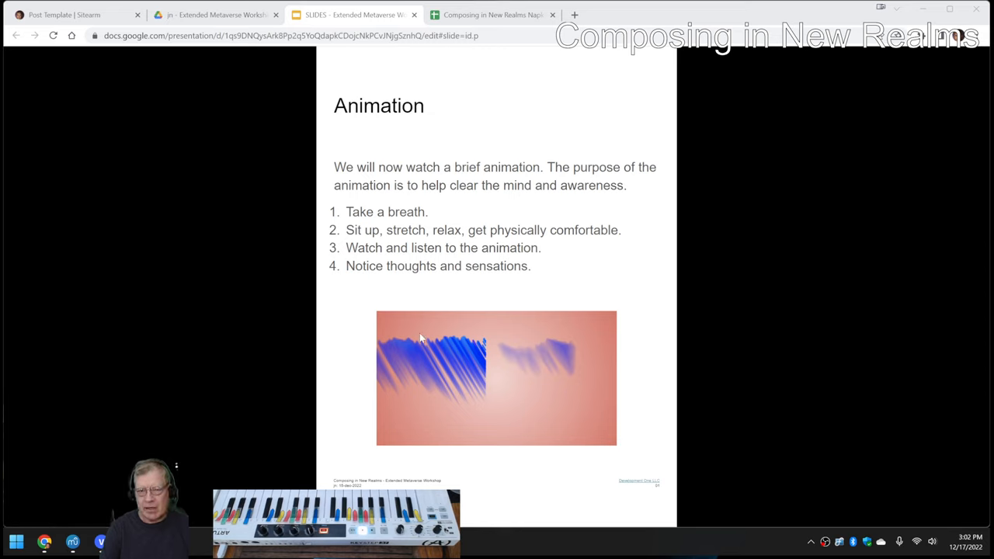
mouse_move(354, 357)
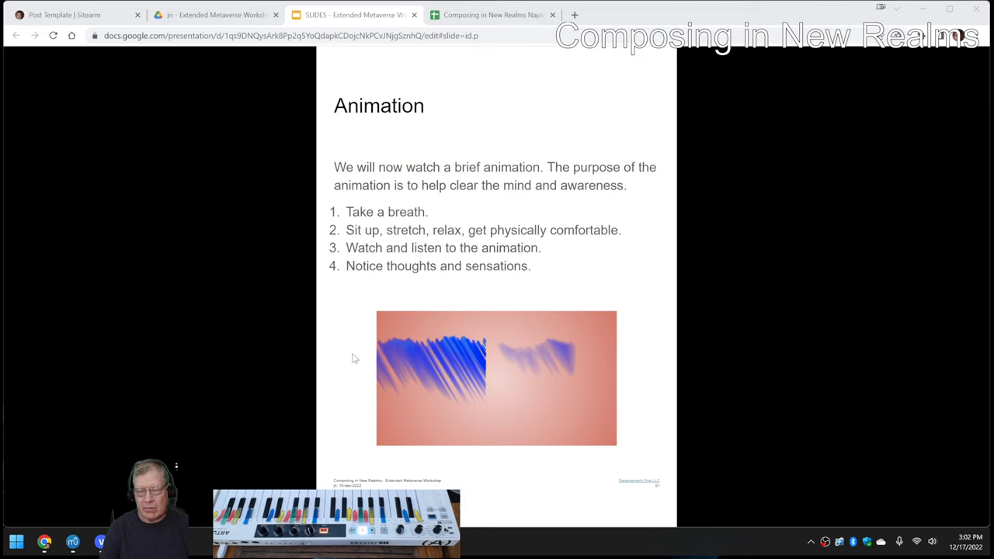
mouse_move(371, 295)
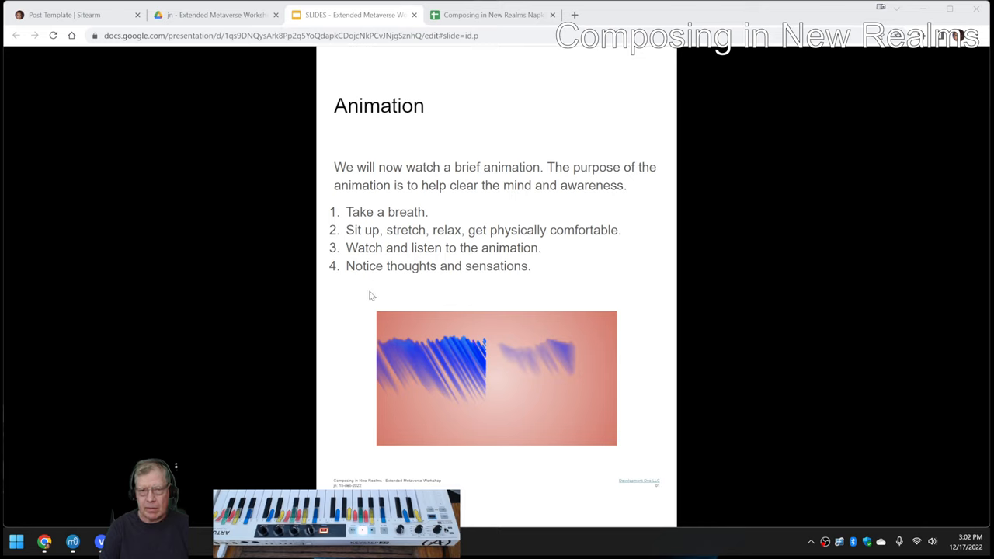
mouse_move(255, 236)
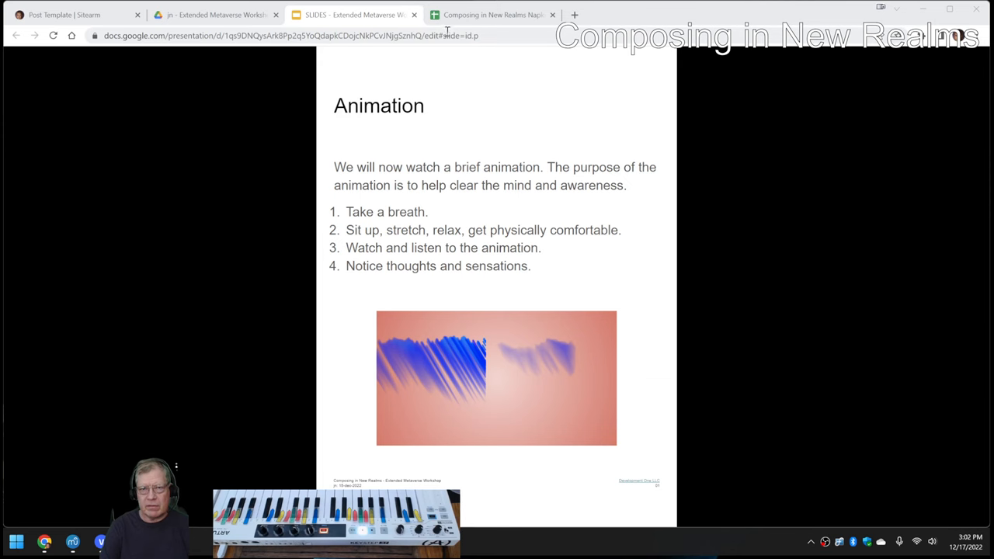
left_click(490, 14)
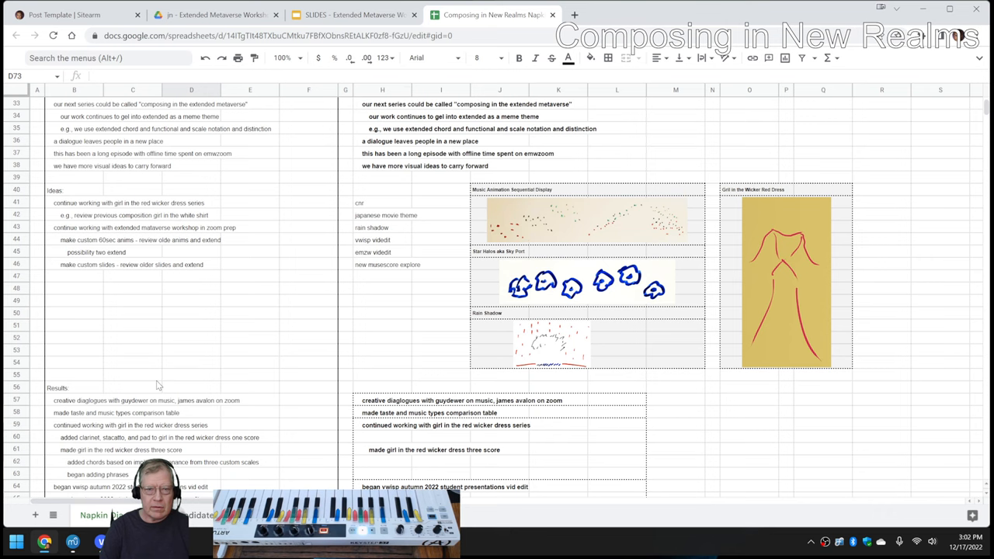
scroll("down", 3)
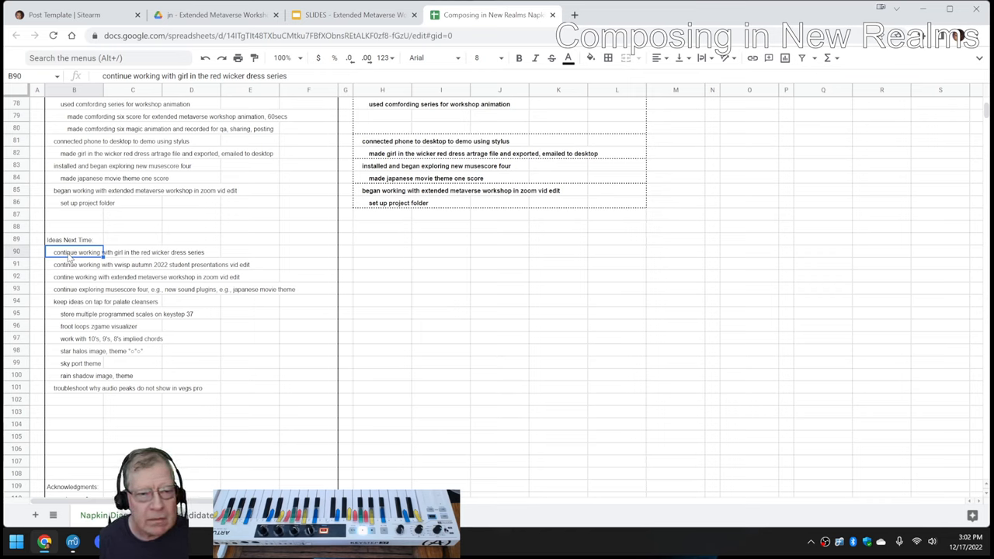
mouse_move(62, 272)
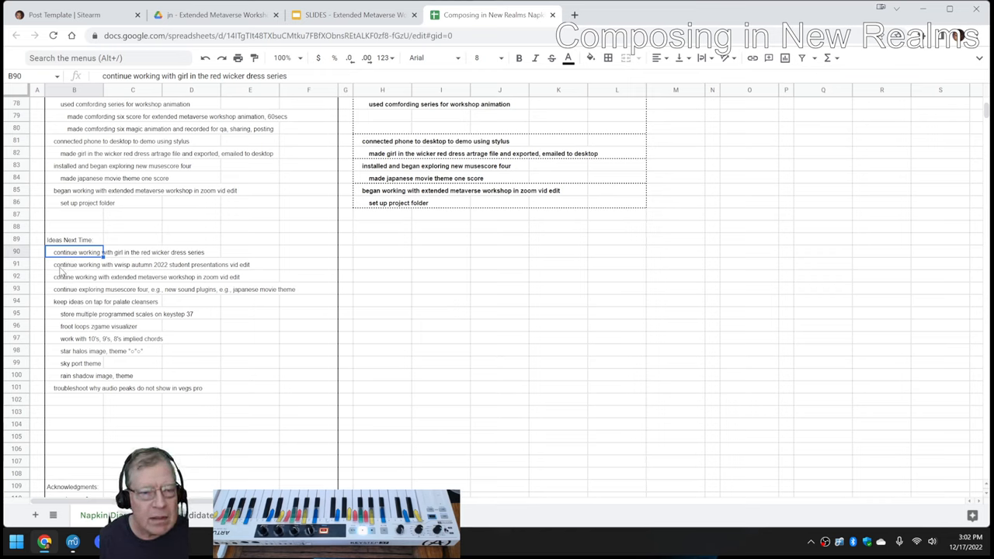
left_click(77, 264)
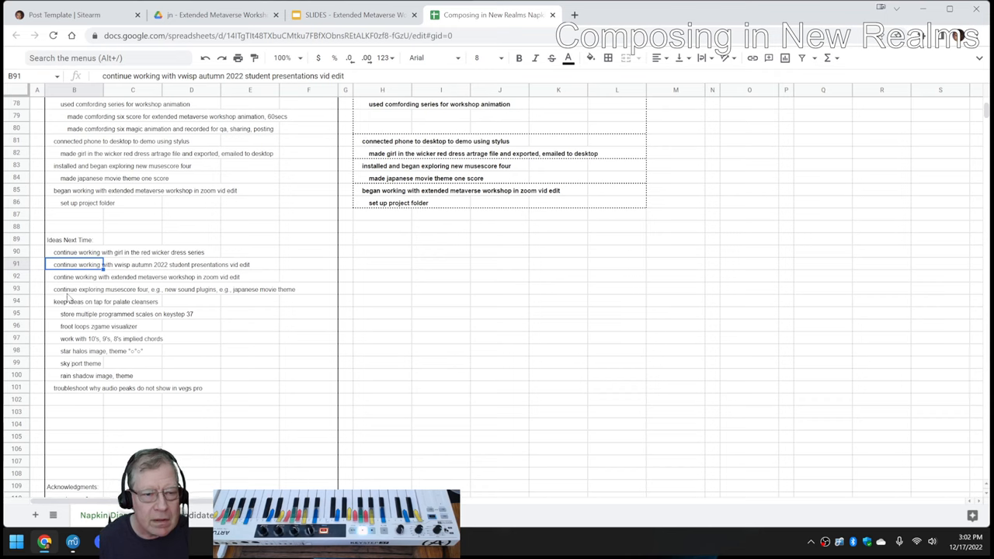
left_click(77, 289)
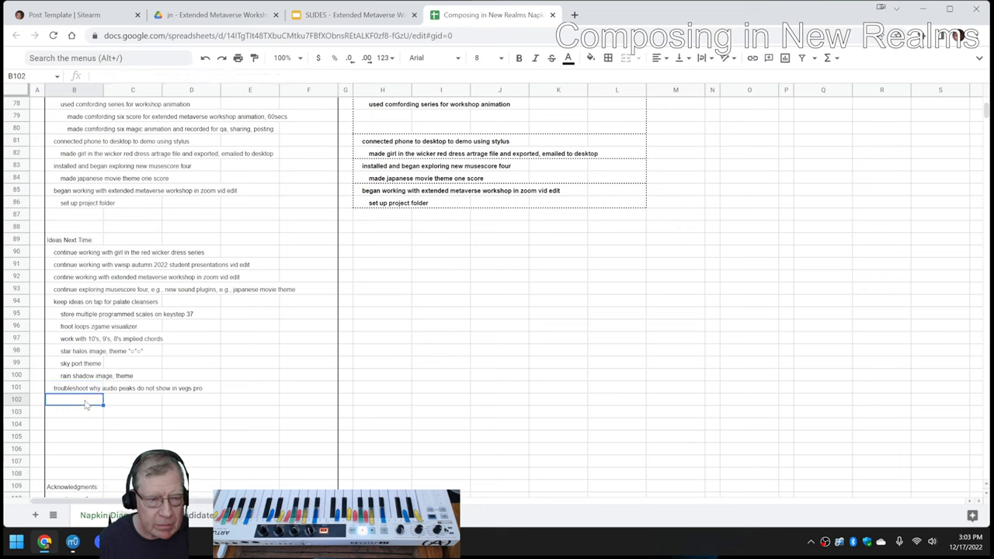
Step: Scroll to Acknowledgments and start typing 'intrepe' as a fourth name
scroll("down", 3)
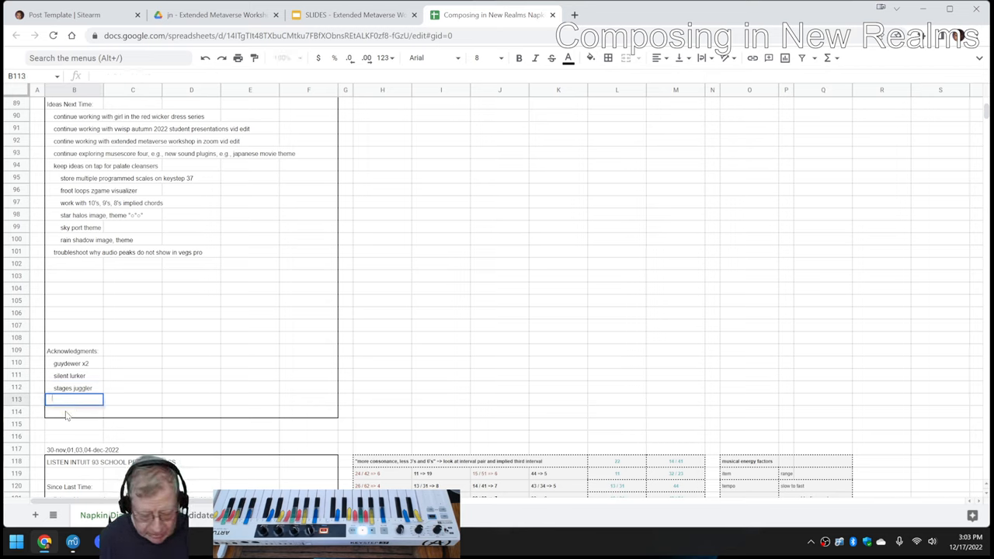
type("intrepe")
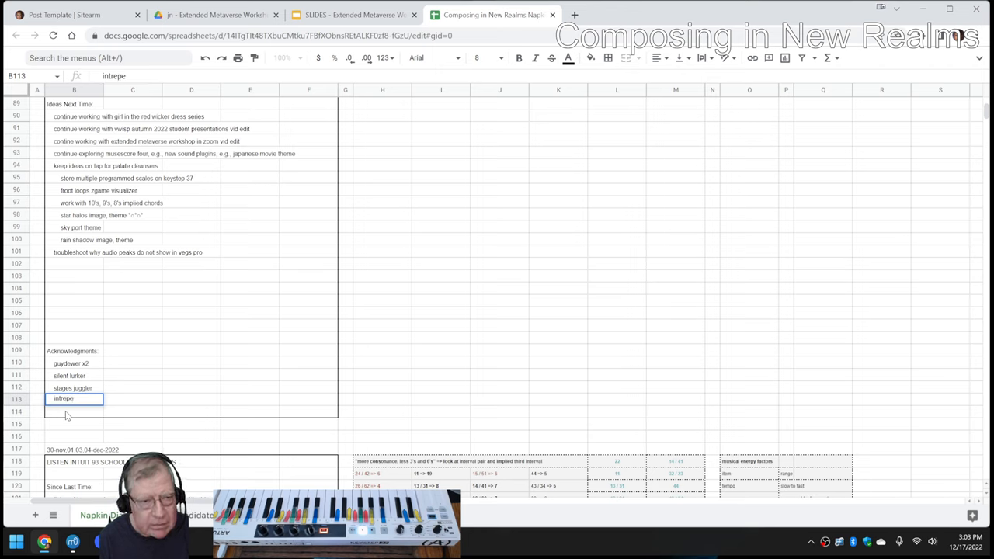